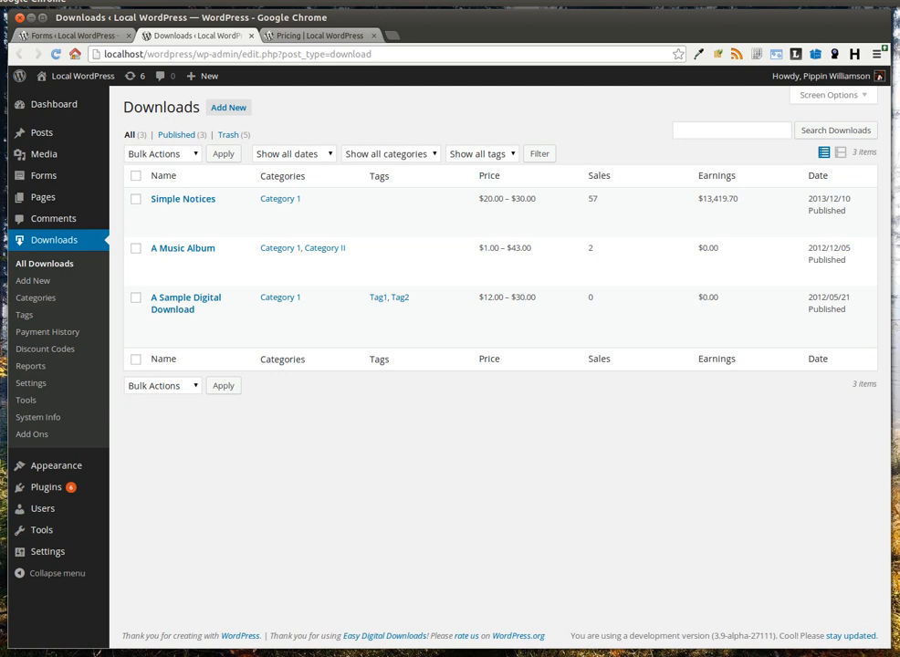
{"action": "mouse_move", "coordinate": [387, 120]}
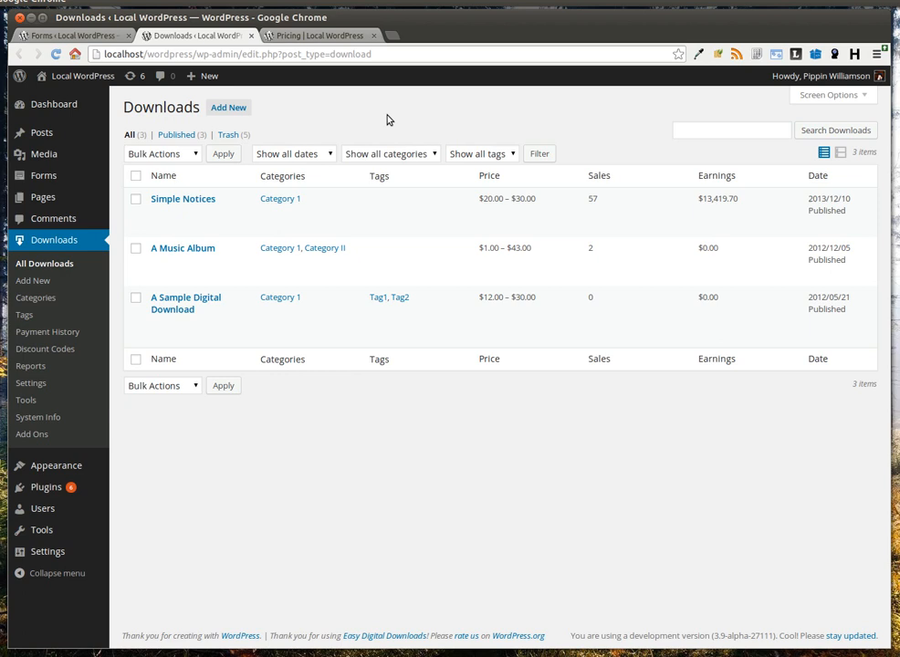
{"action": "mouse_move", "coordinate": [555, 134]}
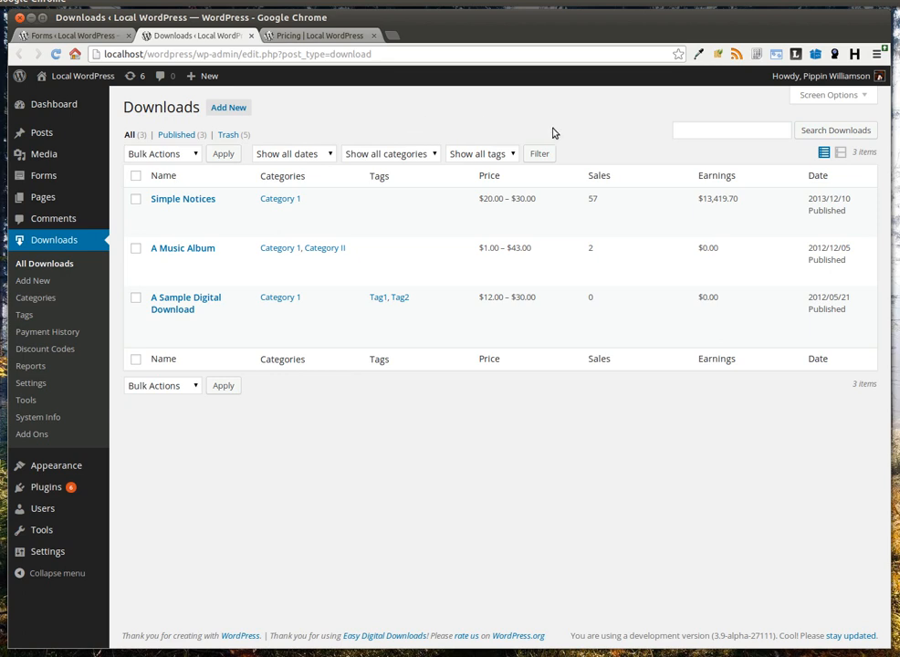
{"action": "mouse_move", "coordinate": [508, 125]}
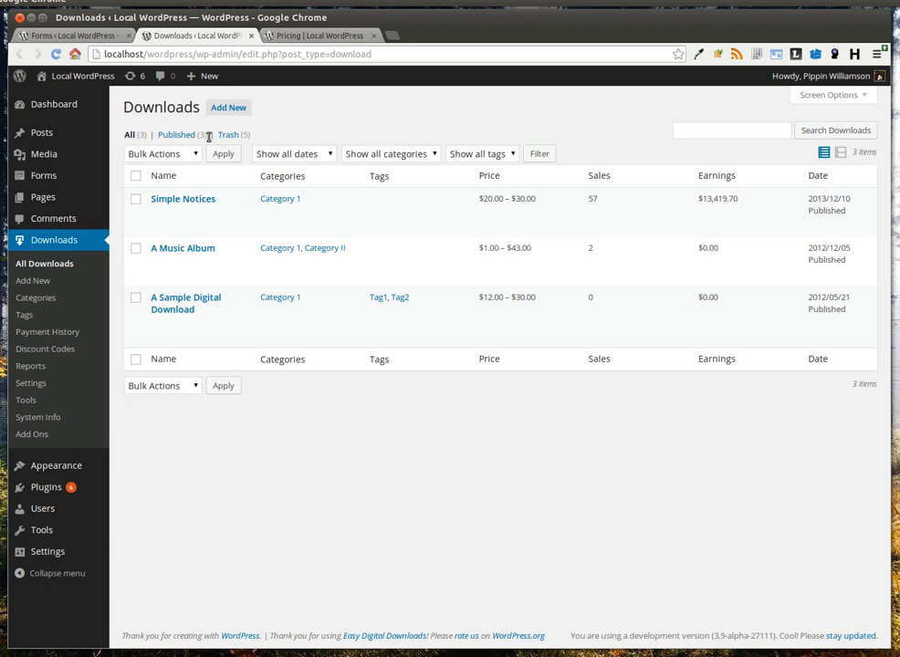
{"action": "mouse_move", "coordinate": [183, 199]}
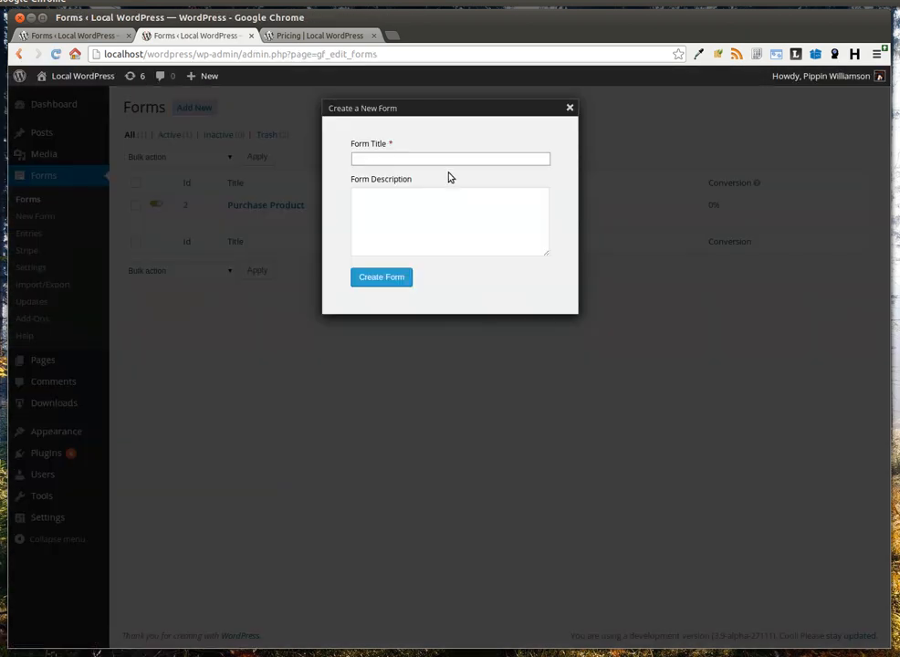
Create a new Gravity Form titled 'Simple Notices' starting with a Name field
{"action": "type", "text": "Simple Notic"}
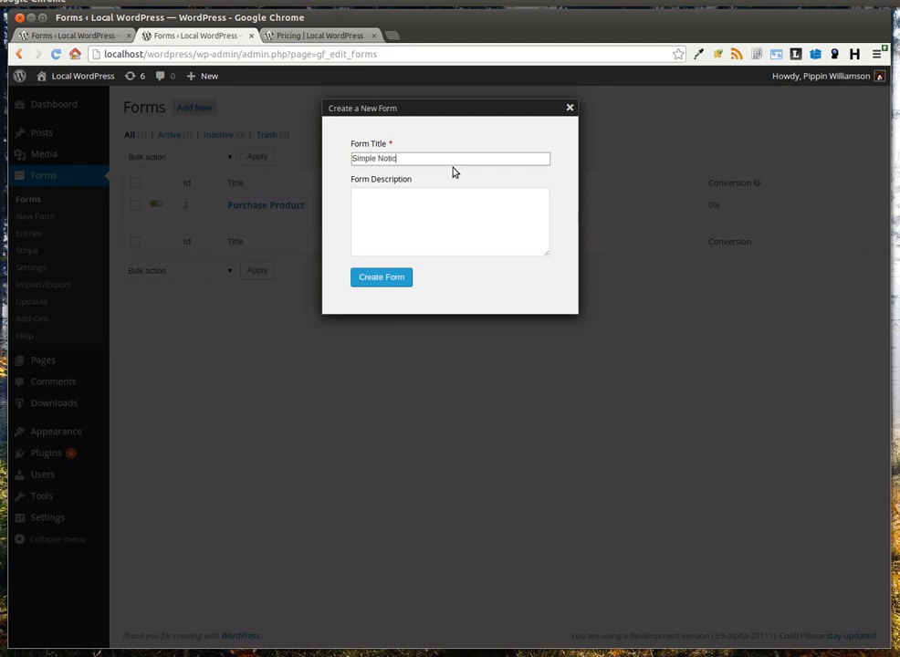
{"action": "left_click", "coordinate": [380, 278]}
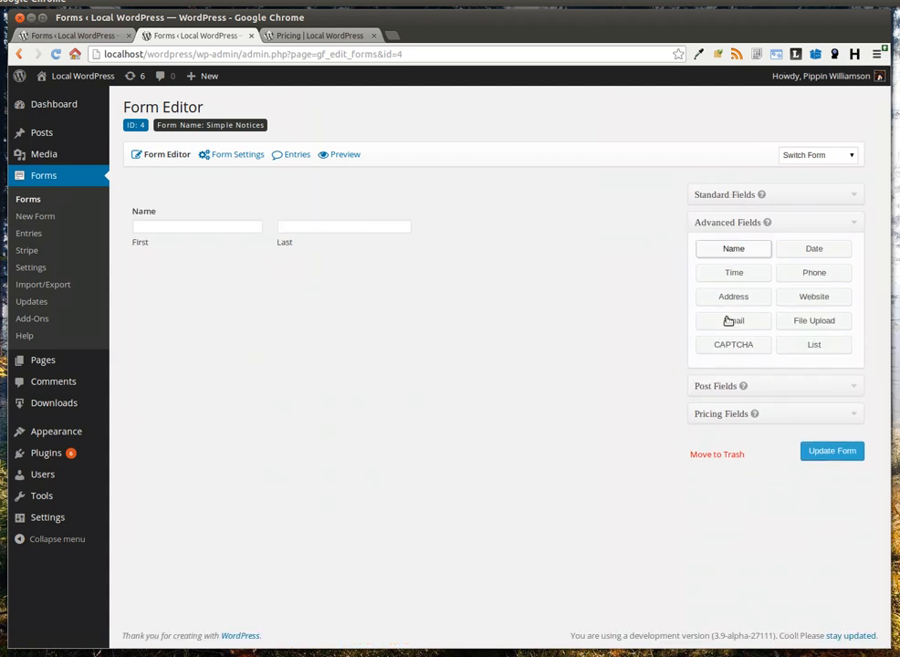
Add an Email field and a Product field connected to the Simple Notices EDD download
{"action": "left_click", "coordinate": [734, 322]}
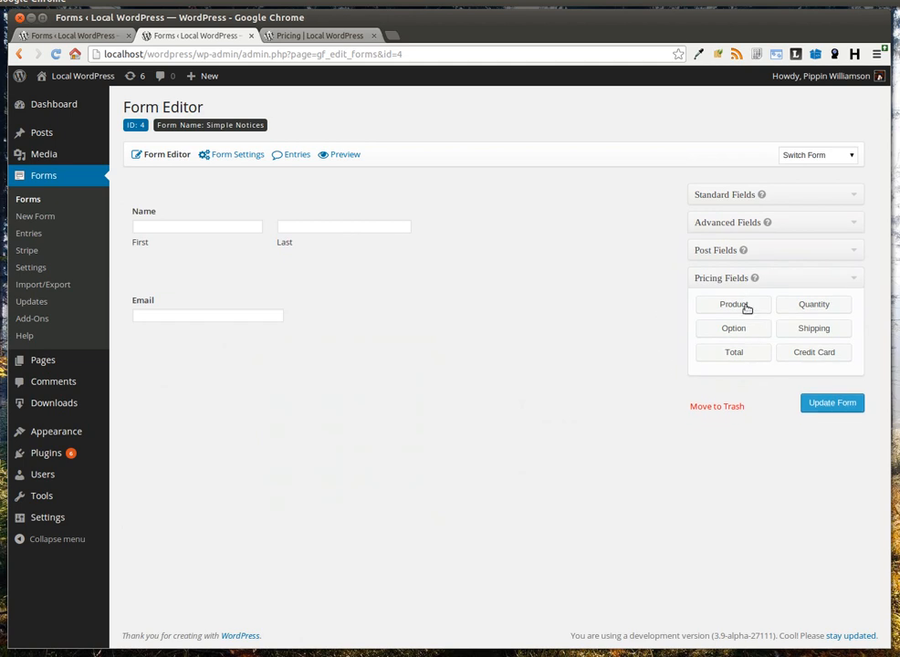
{"action": "left_click", "coordinate": [734, 303]}
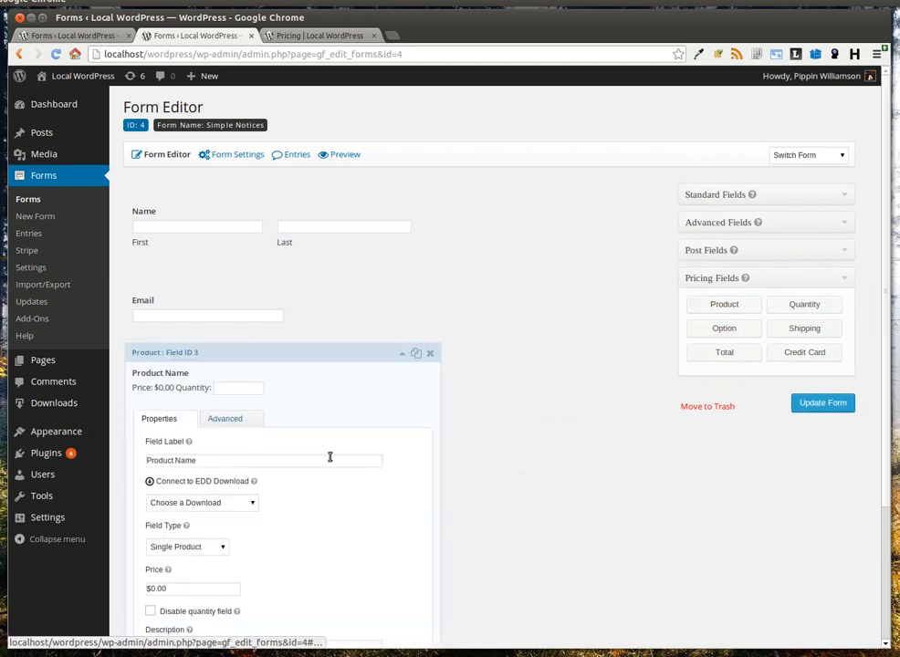
{"action": "scroll", "scroll_direction": "down", "scroll_amount": 3}
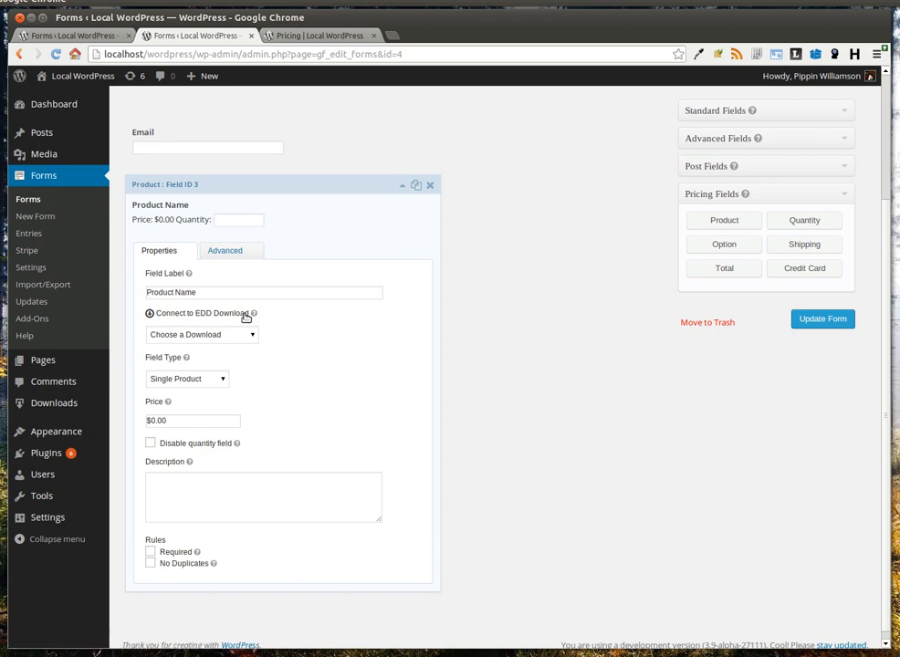
{"action": "left_click", "coordinate": [201, 334]}
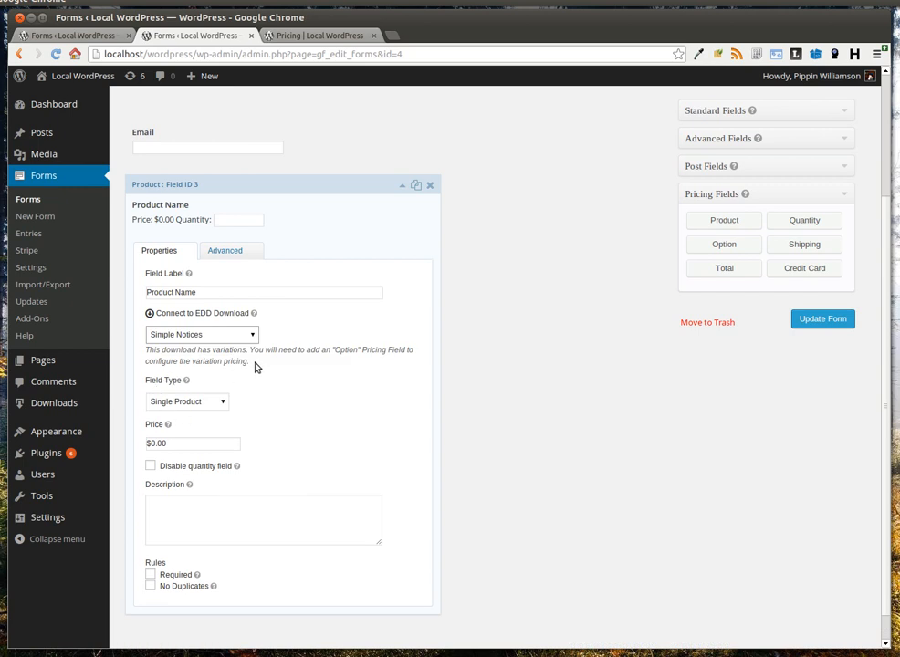
{"action": "mouse_move", "coordinate": [274, 366]}
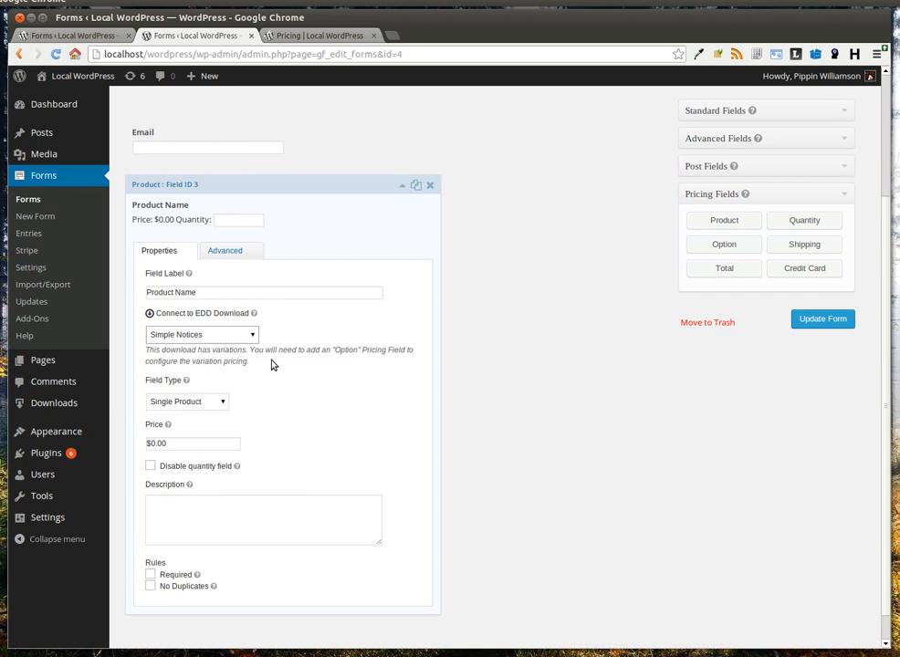
{"action": "mouse_move", "coordinate": [723, 244]}
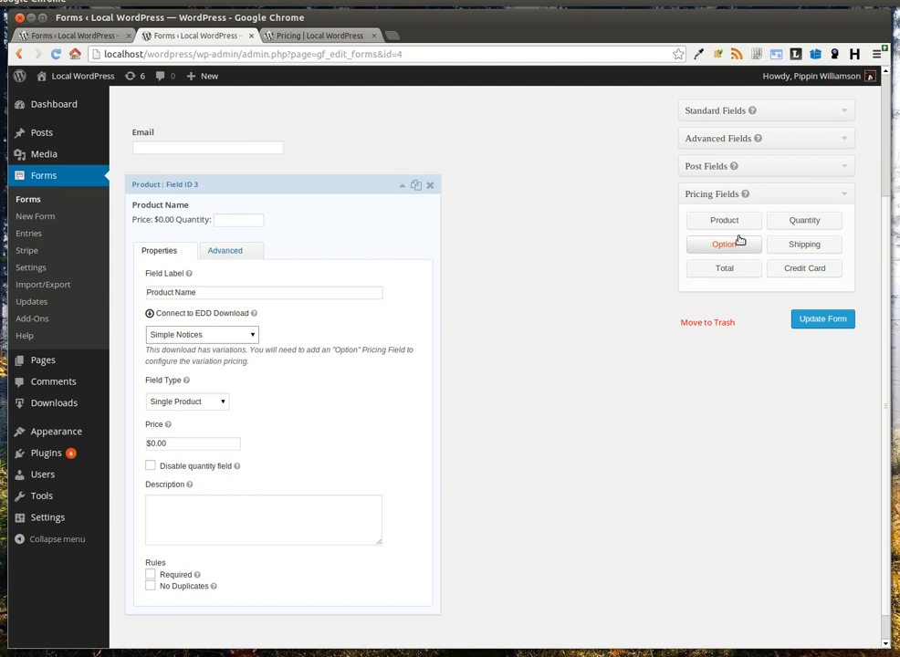
Add an Option field loaded with the download's EDD prices, a Total field, and save the form
{"action": "left_click", "coordinate": [723, 244]}
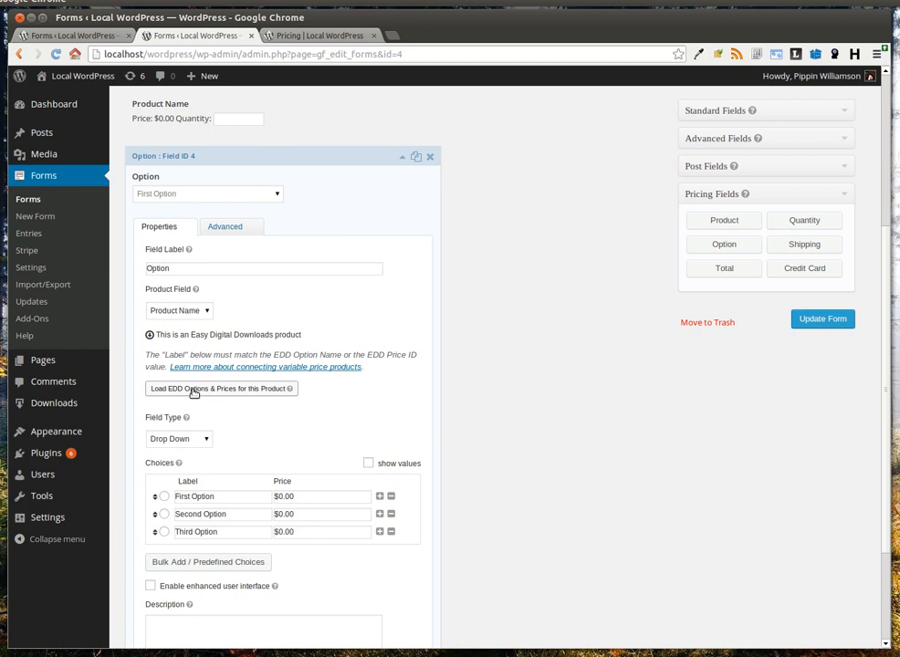
{"action": "left_click", "coordinate": [221, 388]}
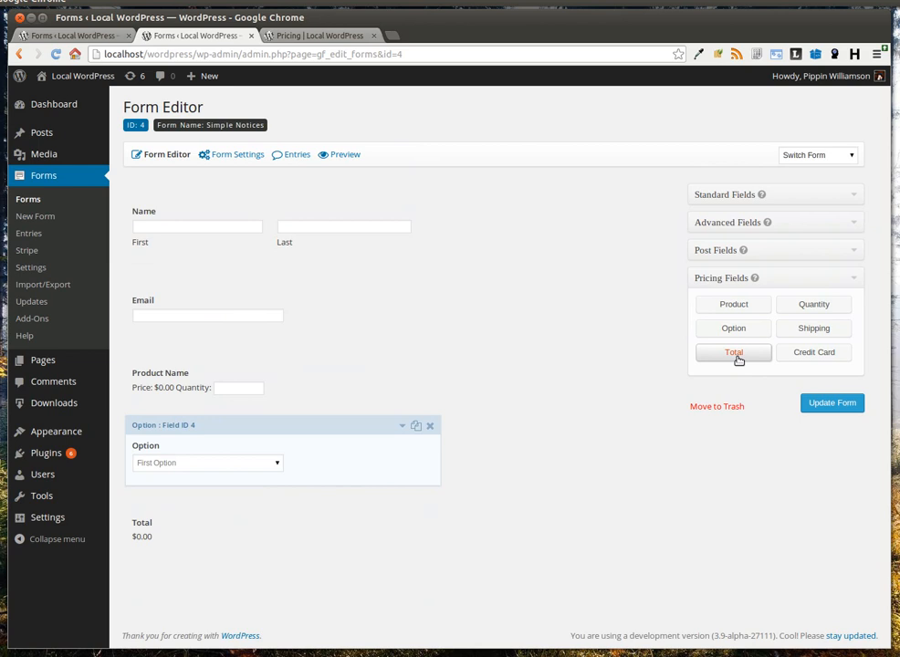
{"action": "left_click", "coordinate": [832, 403]}
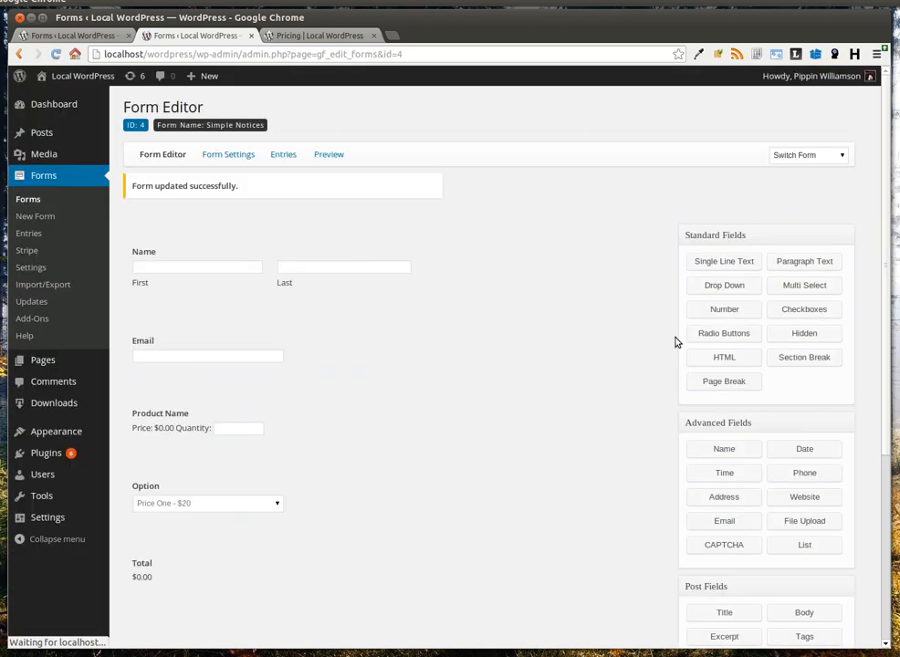
Preview the form and enter test buyer John Doe with email 'john'
{"action": "left_click", "coordinate": [328, 153]}
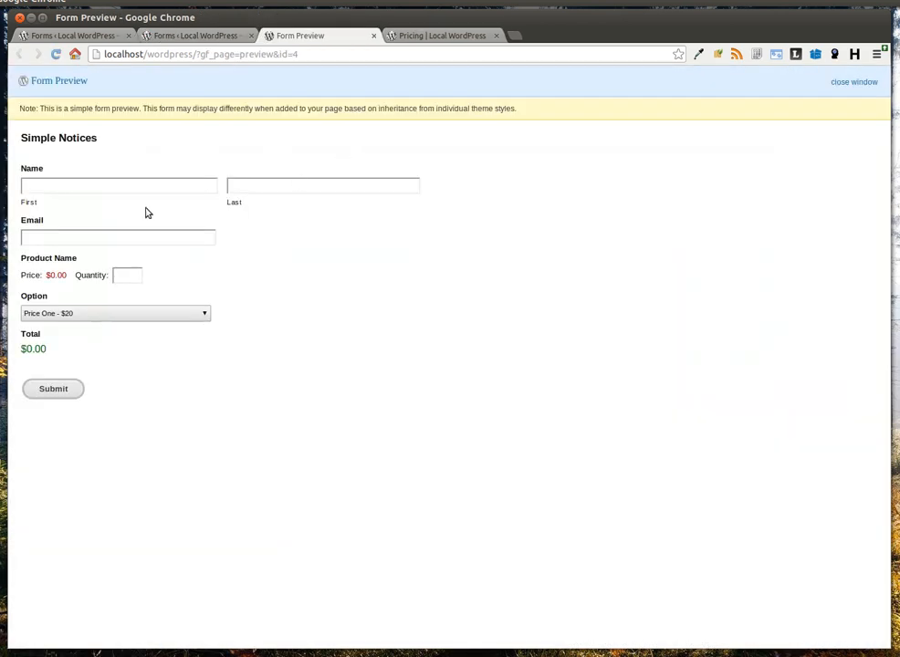
{"action": "left_click", "coordinate": [117, 186]}
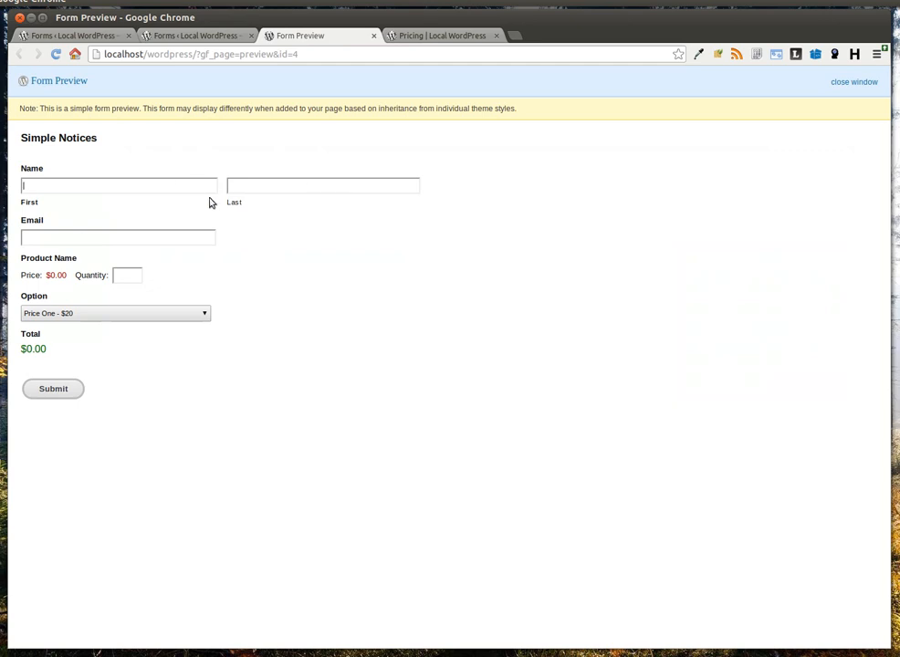
{"action": "mouse_move", "coordinate": [110, 205]}
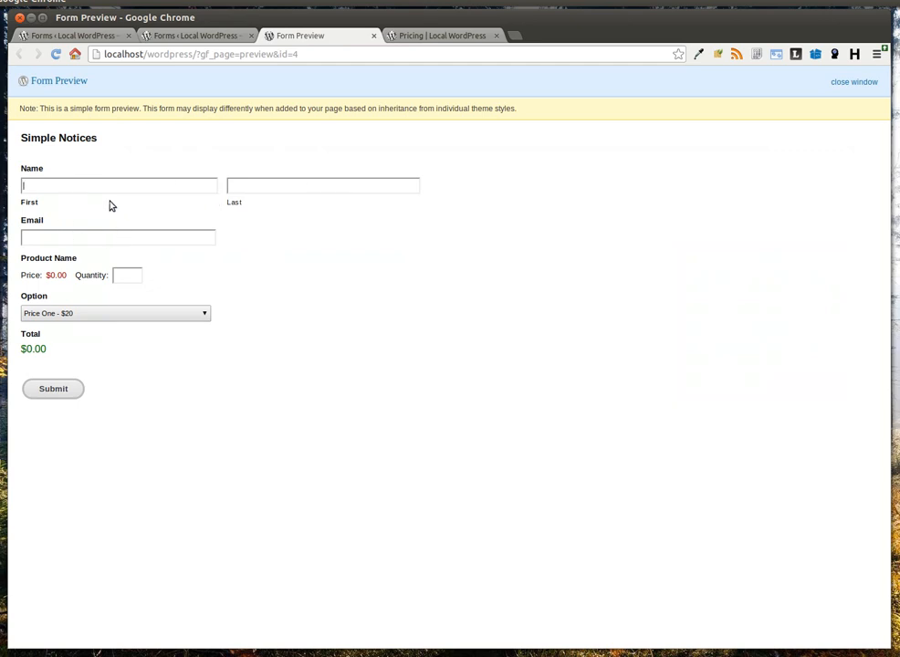
{"action": "type", "text": "Jo"}
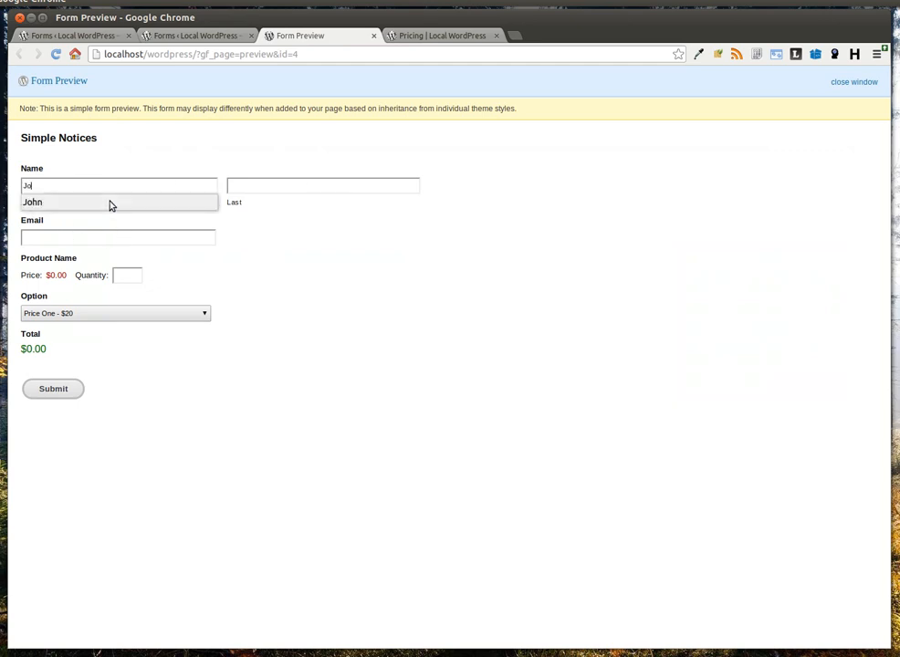
{"action": "type", "text": "Doe"}
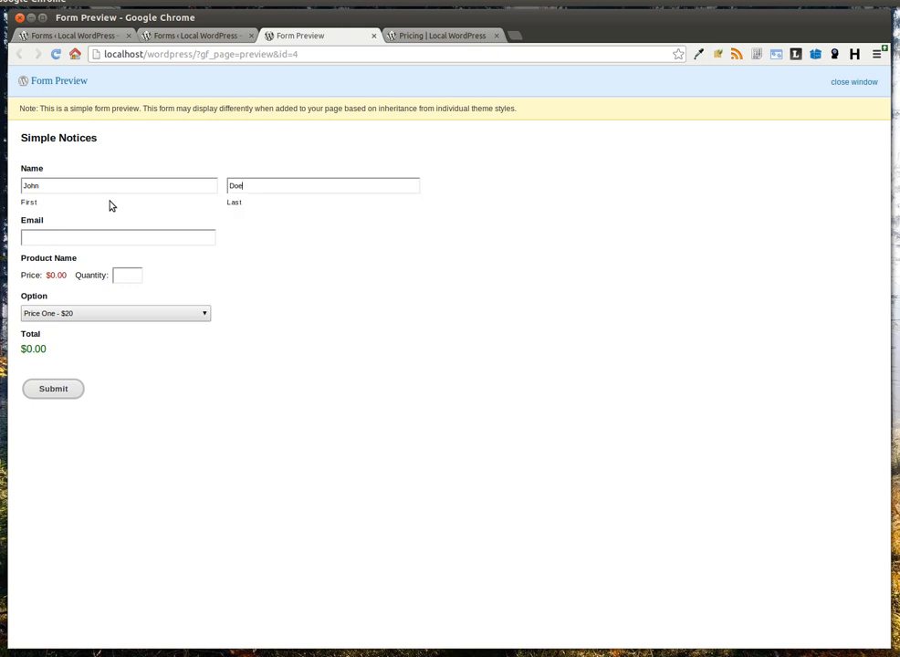
{"action": "type", "text": "john@test.com"}
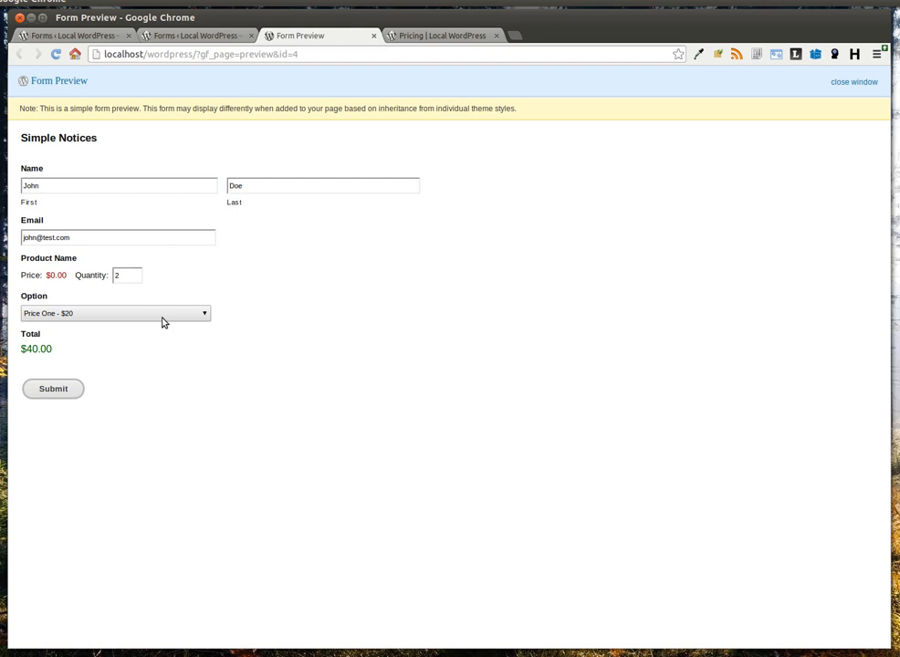
Choose Price Two at quantity 2 for a $60 total, then return to the forms admin
{"action": "left_click", "coordinate": [114, 314]}
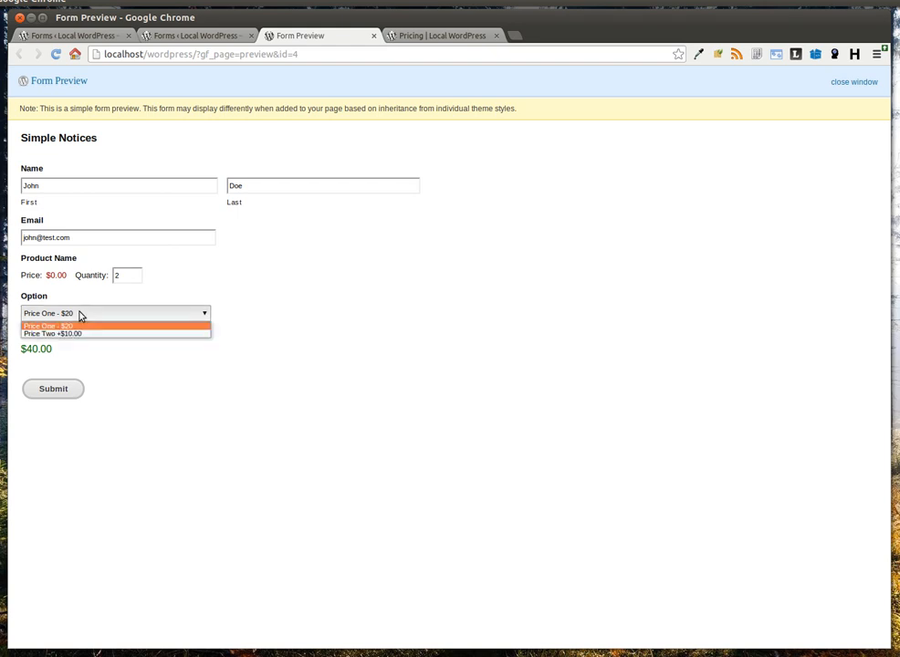
{"action": "mouse_move", "coordinate": [84, 336]}
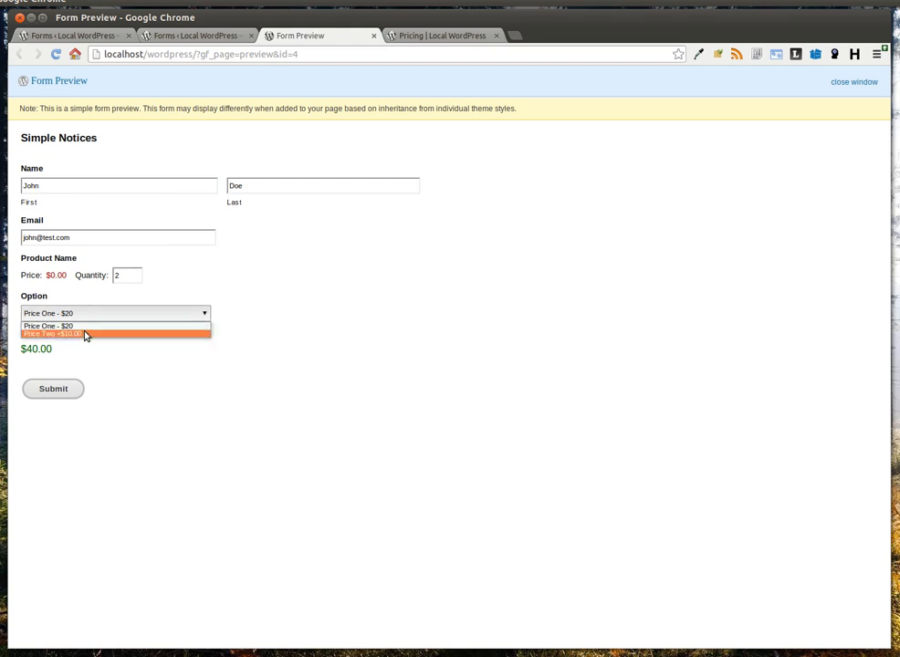
{"action": "left_click", "coordinate": [88, 334]}
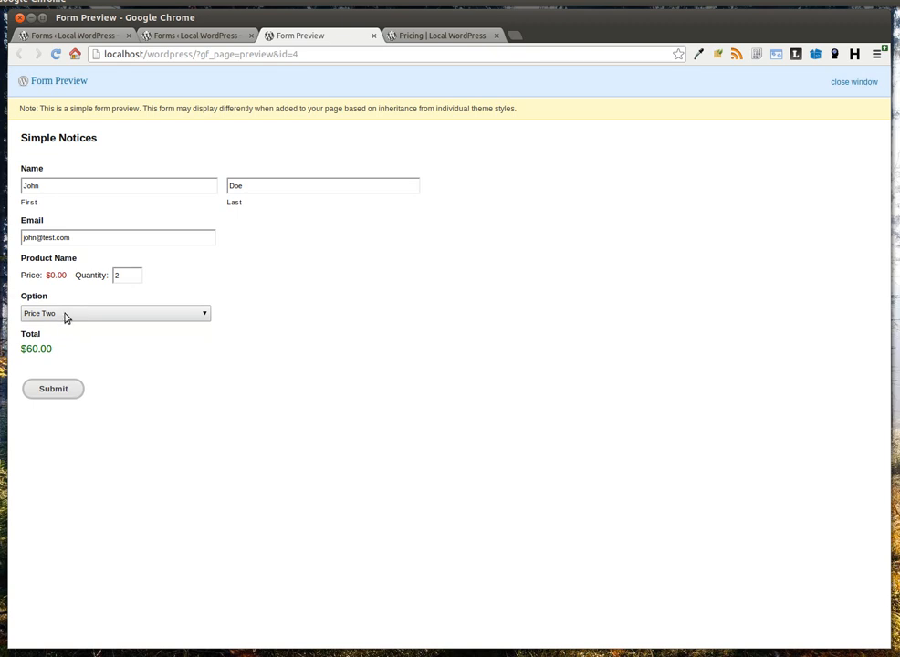
{"action": "left_click", "coordinate": [52, 389]}
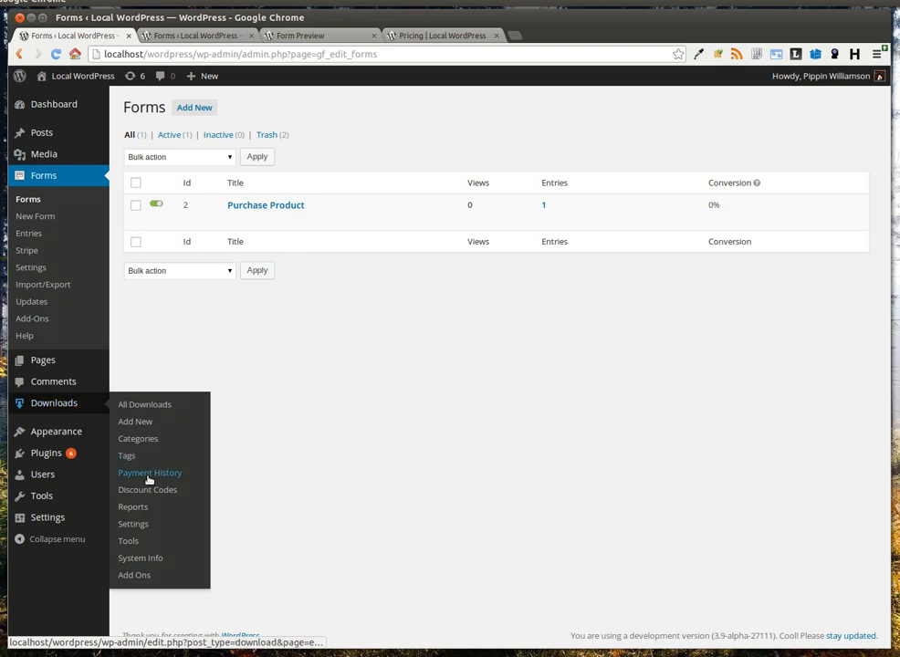
View the EDD Payment History list of recorded purchases
{"action": "left_click", "coordinate": [150, 473]}
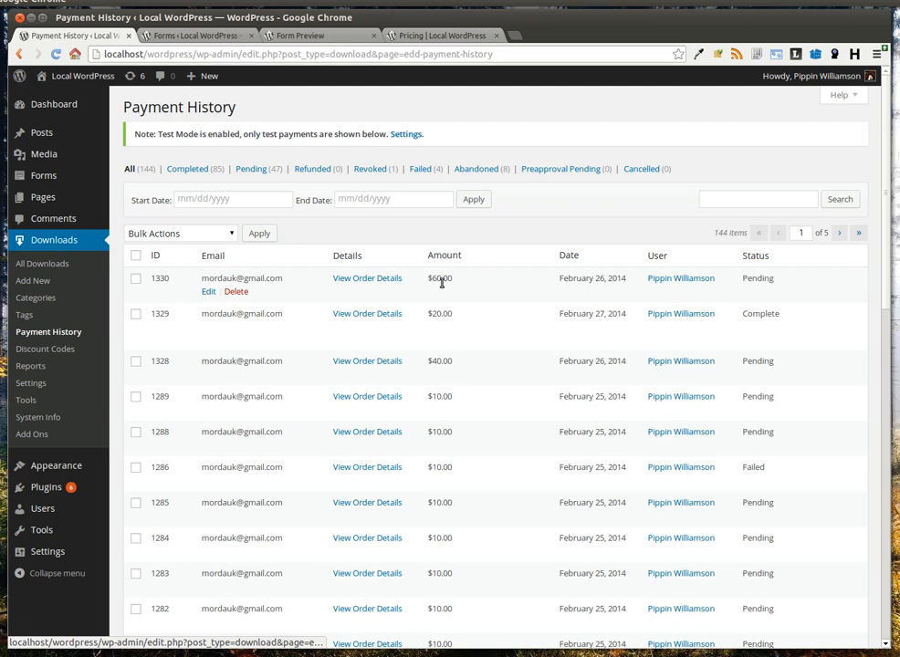
{"action": "mouse_move", "coordinate": [647, 277]}
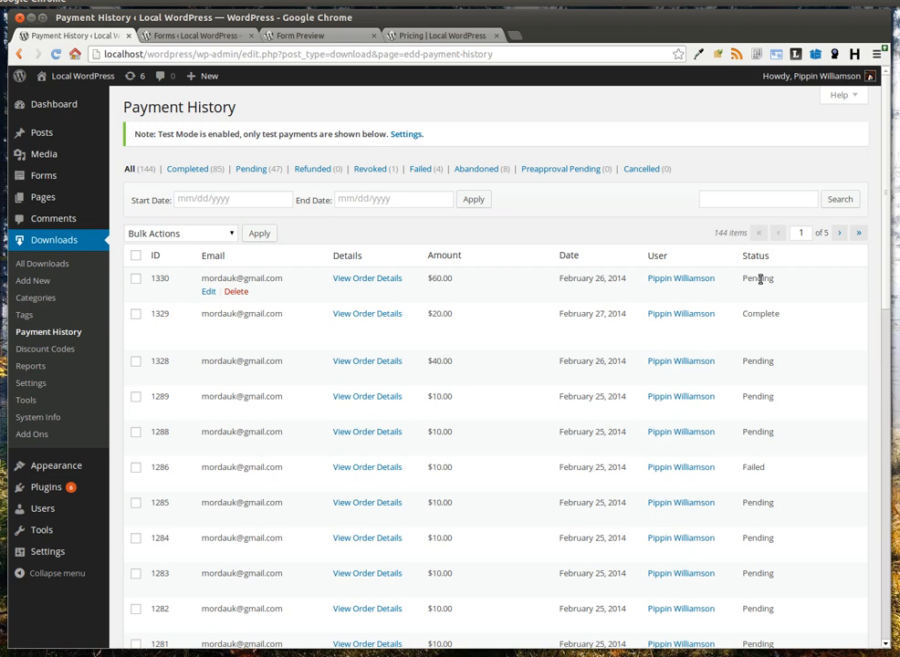
{"action": "mouse_move", "coordinate": [482, 149]}
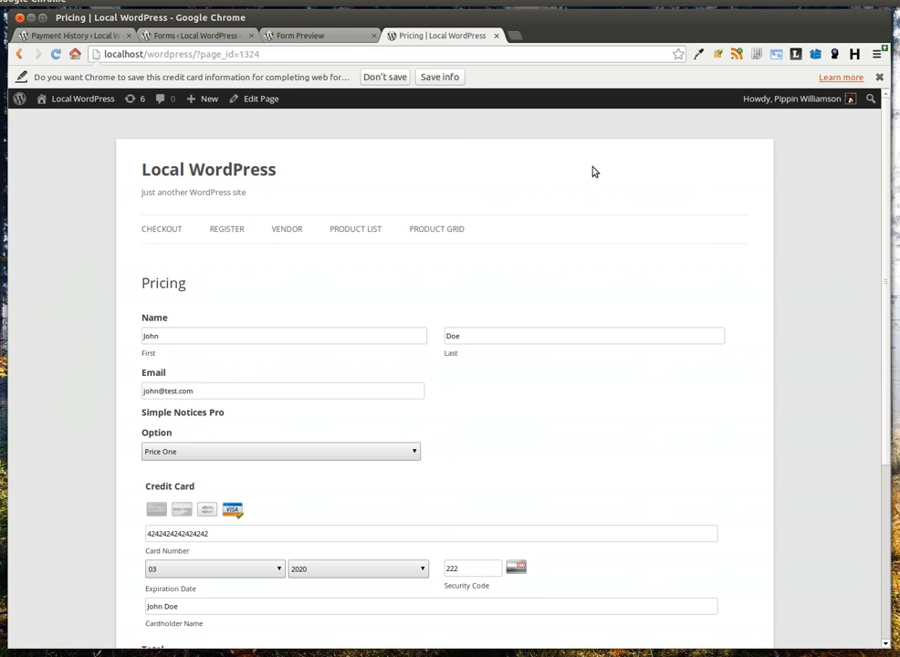
Fill the pricing page order form with buyer, Price One and card details for a $20.00 purchase
{"action": "scroll", "scroll_direction": "down", "scroll_amount": 3}
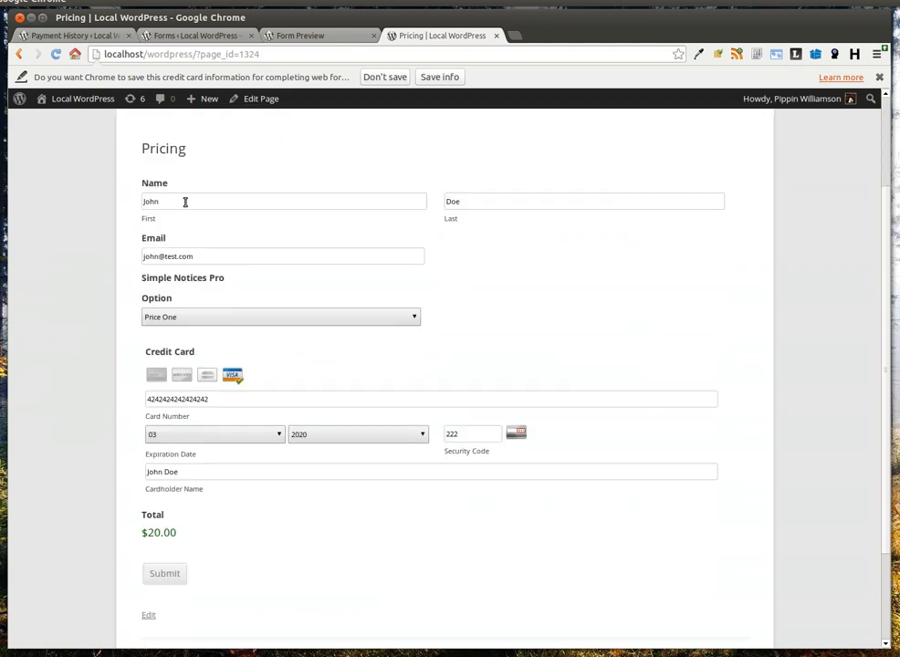
{"action": "mouse_move", "coordinate": [234, 256]}
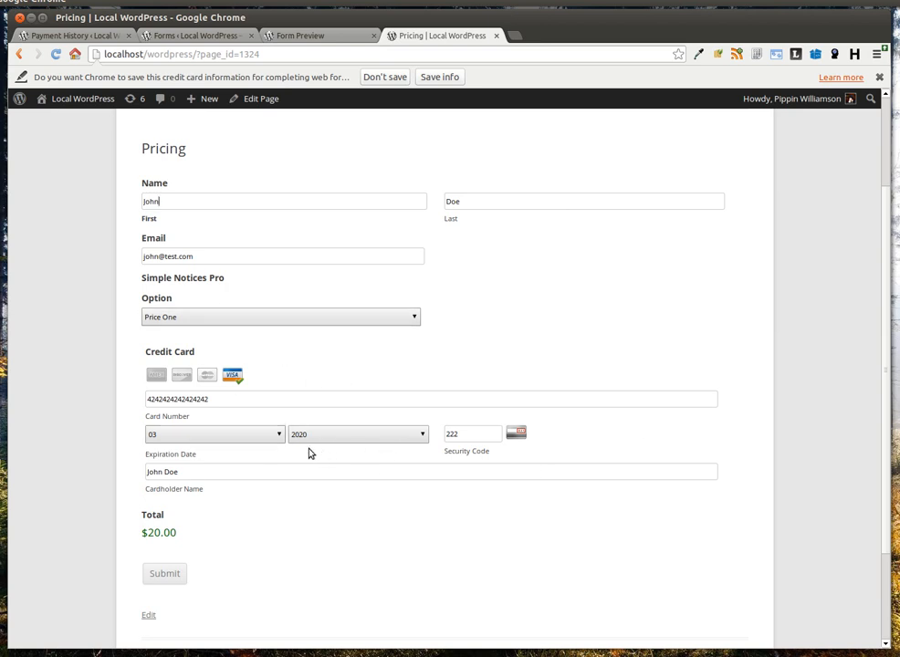
{"action": "mouse_move", "coordinate": [281, 453]}
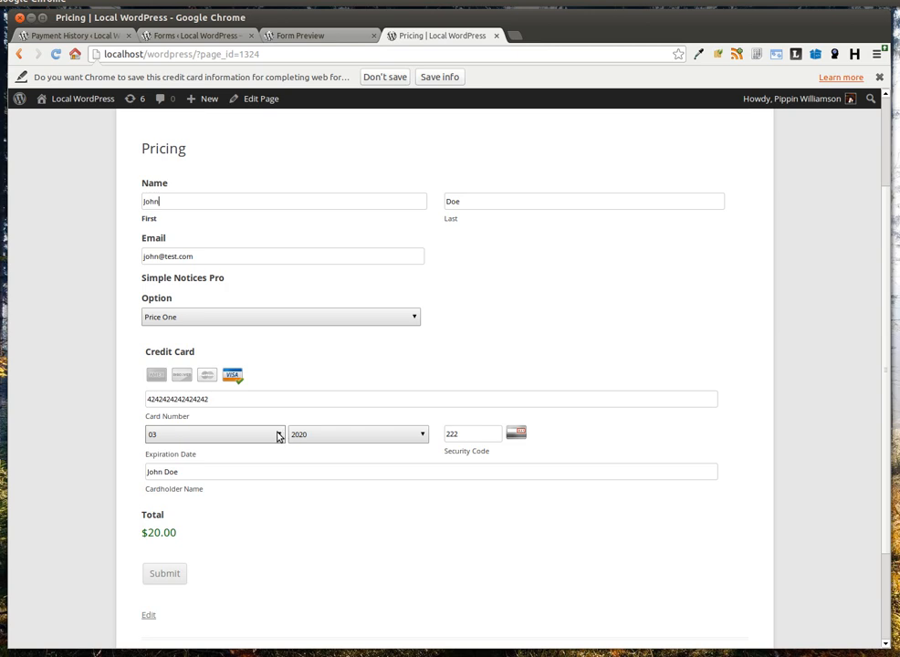
{"action": "mouse_move", "coordinate": [281, 438]}
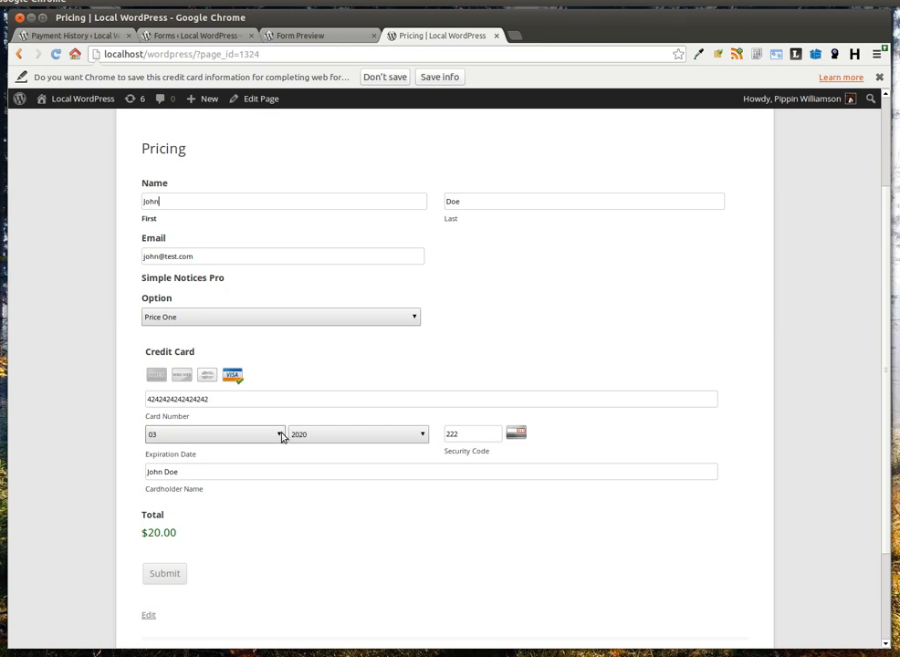
{"action": "mouse_move", "coordinate": [321, 442]}
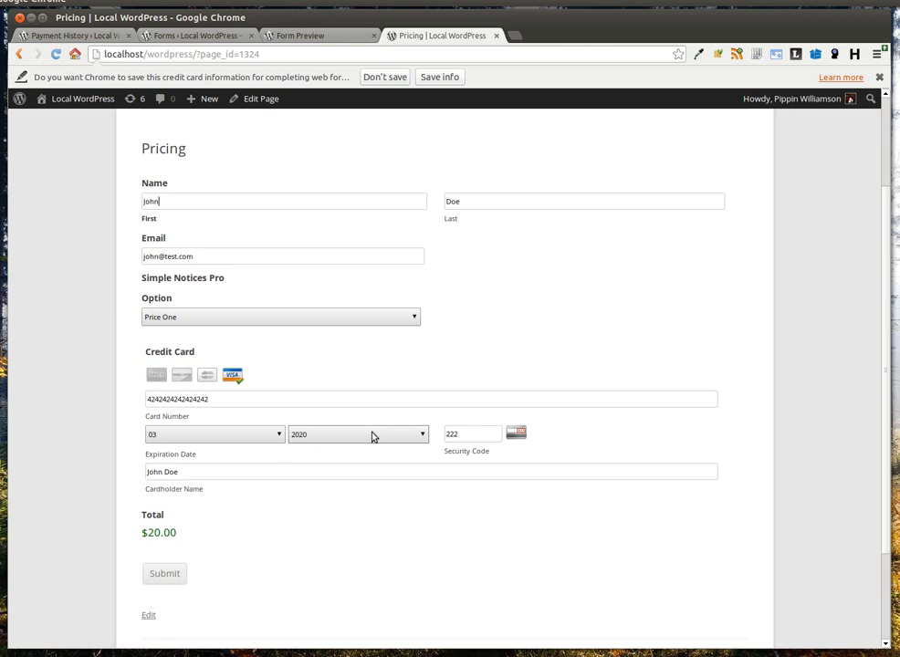
{"action": "mouse_move", "coordinate": [365, 438]}
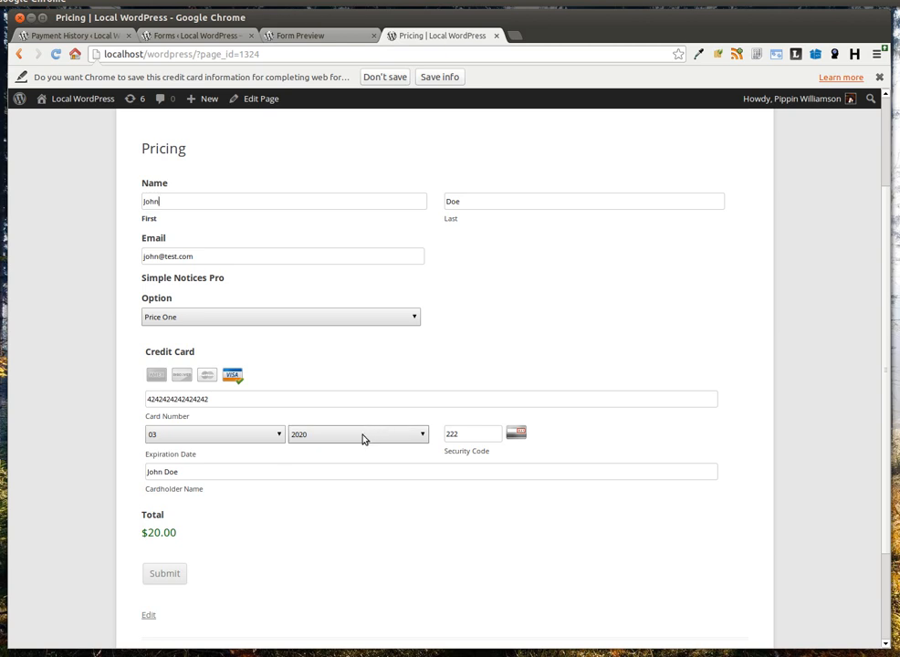
{"action": "mouse_move", "coordinate": [377, 434]}
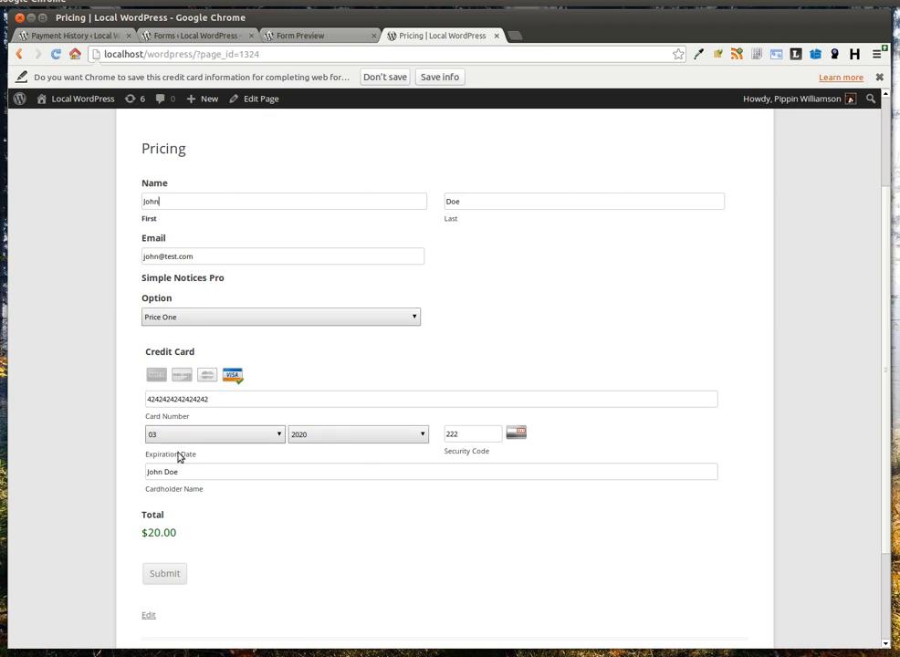
{"action": "mouse_move", "coordinate": [192, 493]}
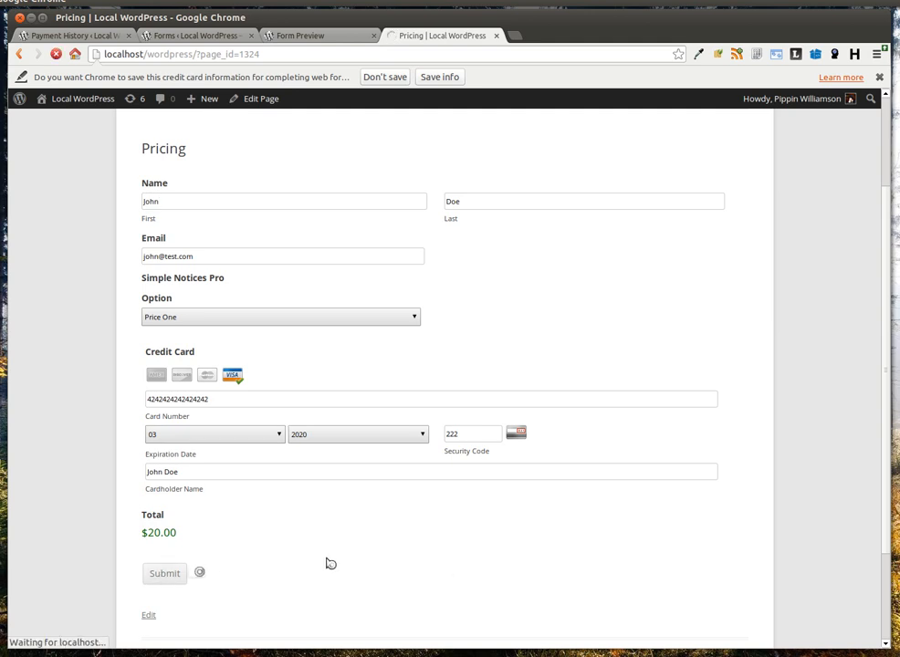
Submit the $20.00 order and see the thank-you confirmation on the Pricing page
{"action": "left_click", "coordinate": [165, 573]}
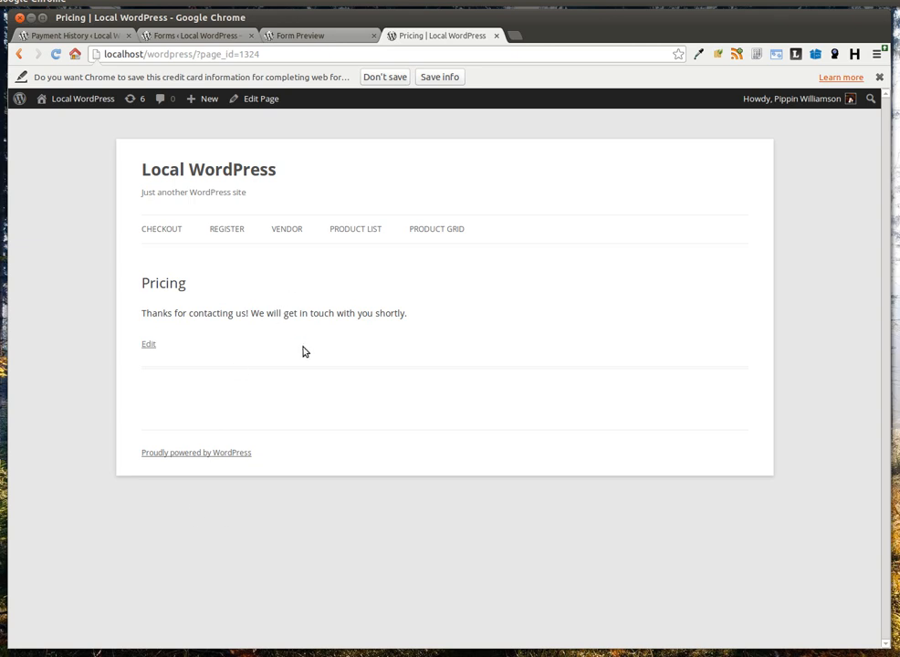
{"action": "mouse_move", "coordinate": [409, 332]}
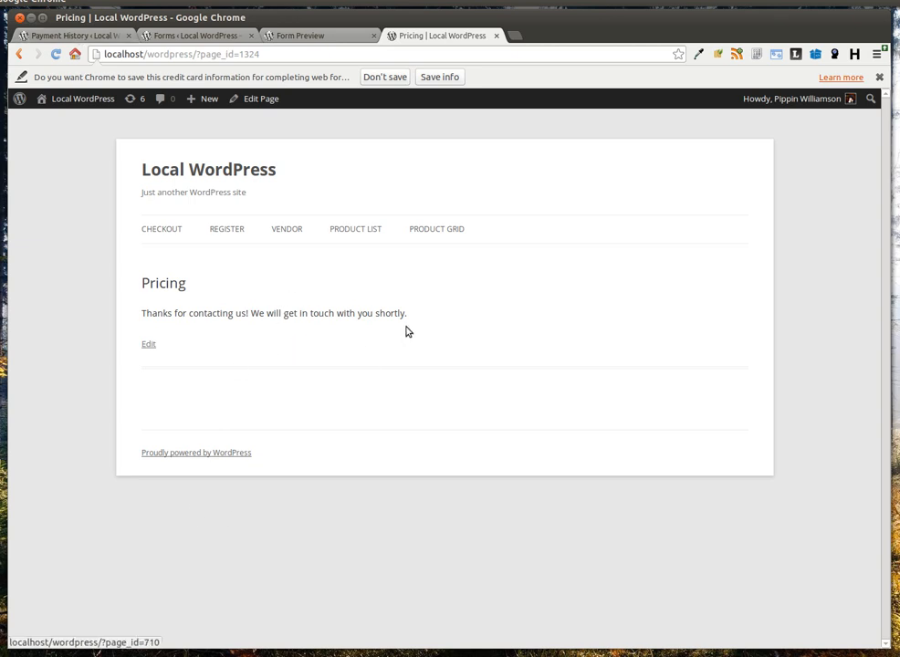
{"action": "mouse_move", "coordinate": [376, 317]}
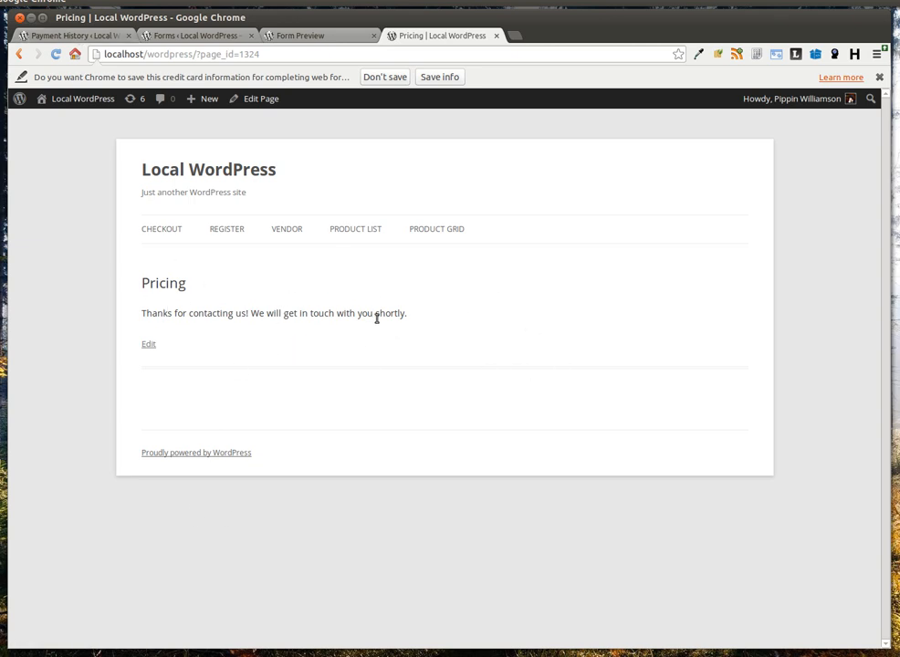
{"action": "mouse_move", "coordinate": [402, 314]}
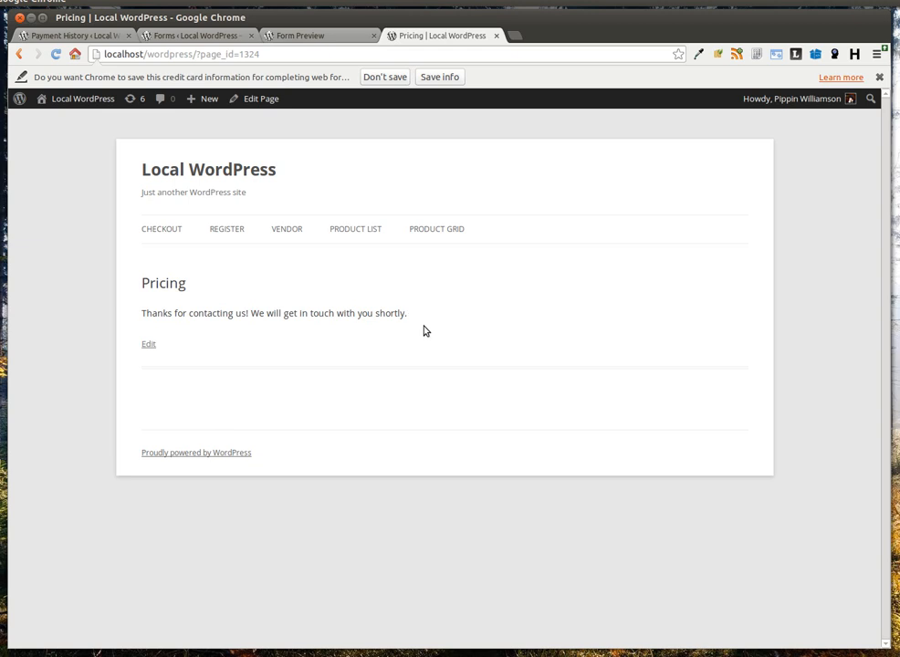
{"action": "mouse_move", "coordinate": [77, 37]}
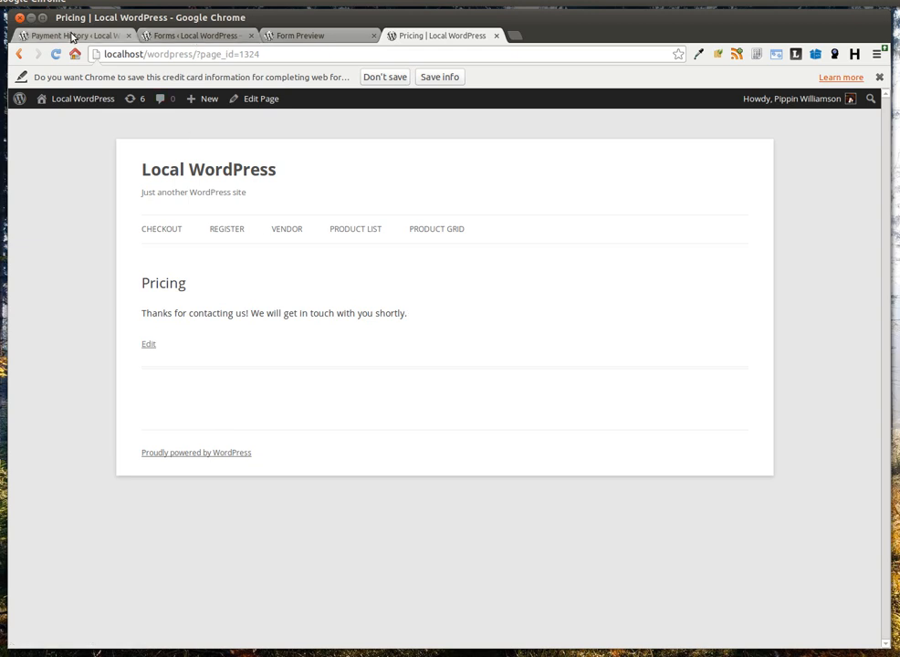
View the new payment's details: Simple Notices Price One, $20.00, Complete, with Gravity Forms note
{"action": "left_click", "coordinate": [69, 37]}
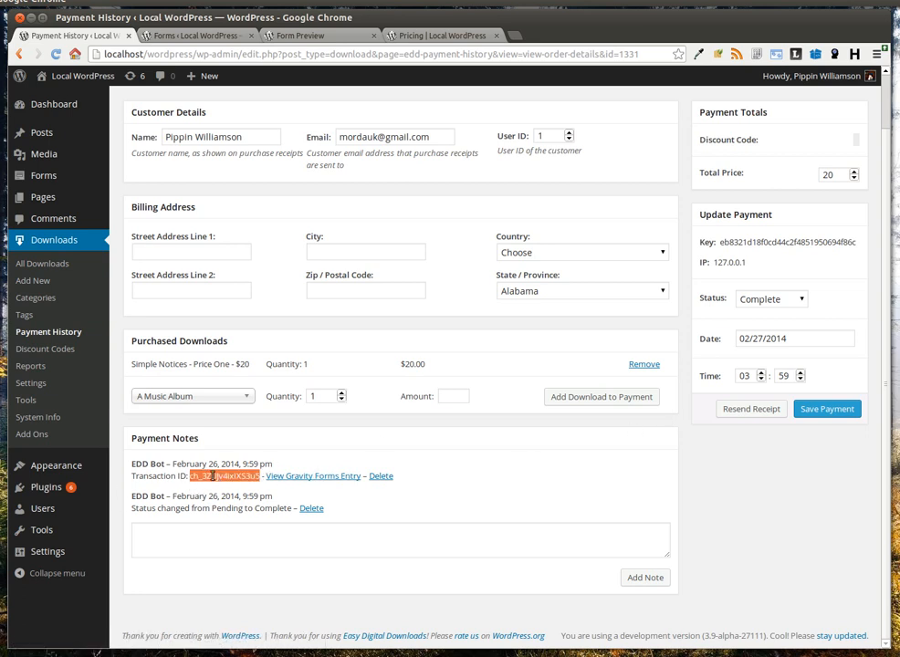
{"action": "mouse_move", "coordinate": [314, 482]}
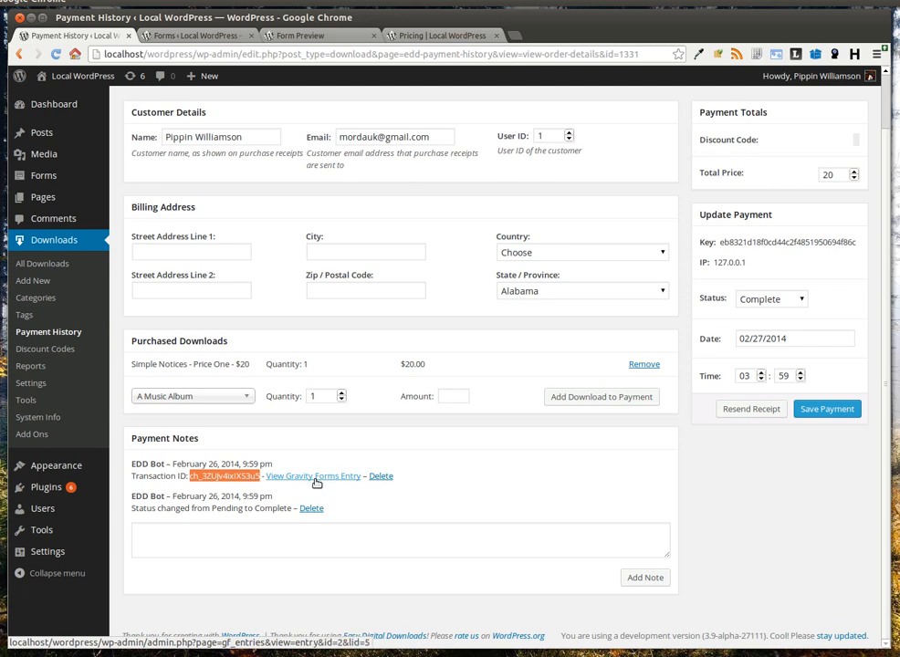
View linked Gravity Forms entry #5 and select the EDD payment ID 1331 in its note
{"action": "left_click", "coordinate": [314, 474]}
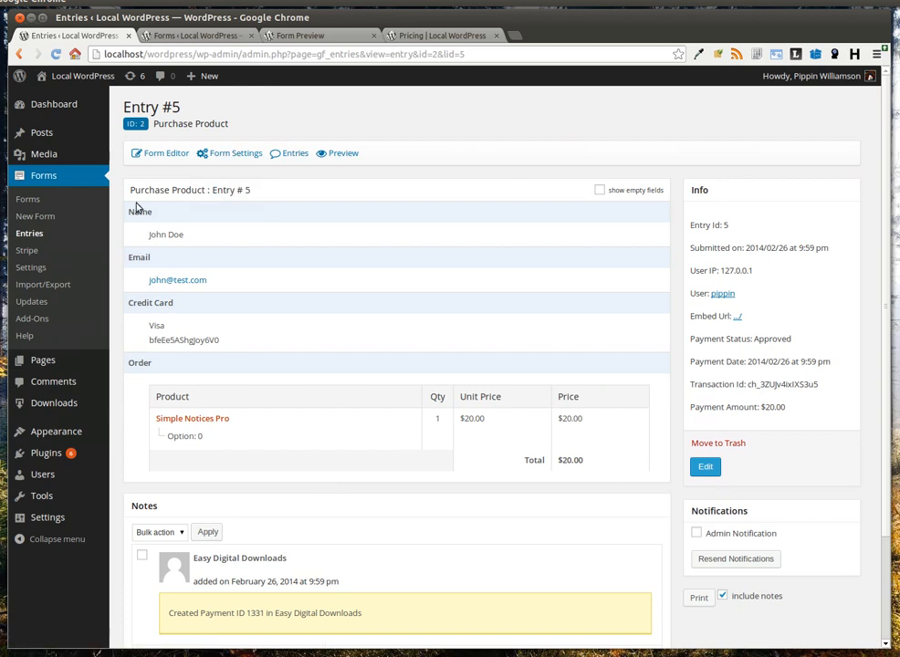
{"action": "mouse_move", "coordinate": [621, 290]}
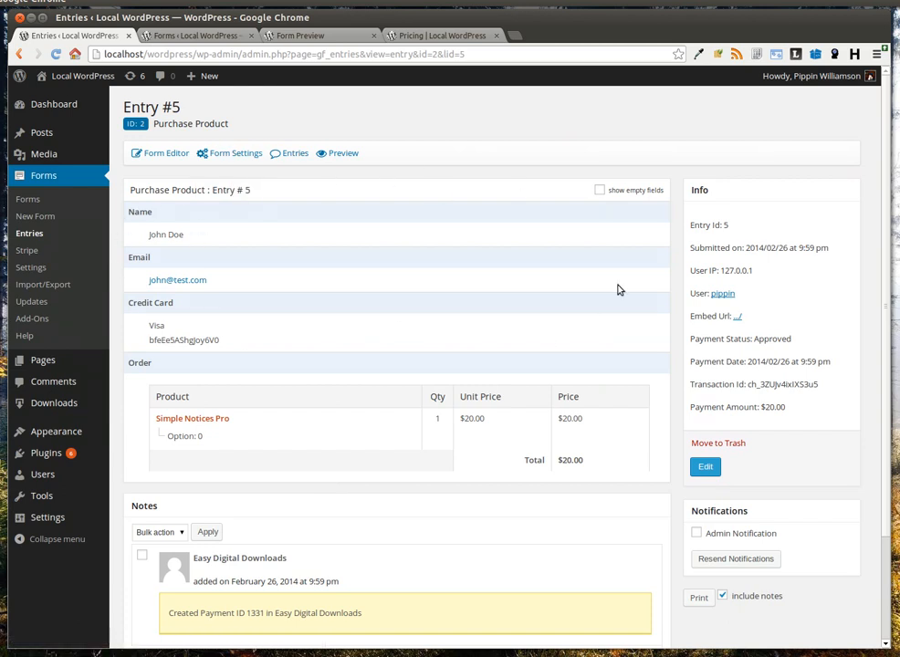
{"action": "mouse_move", "coordinate": [602, 394]}
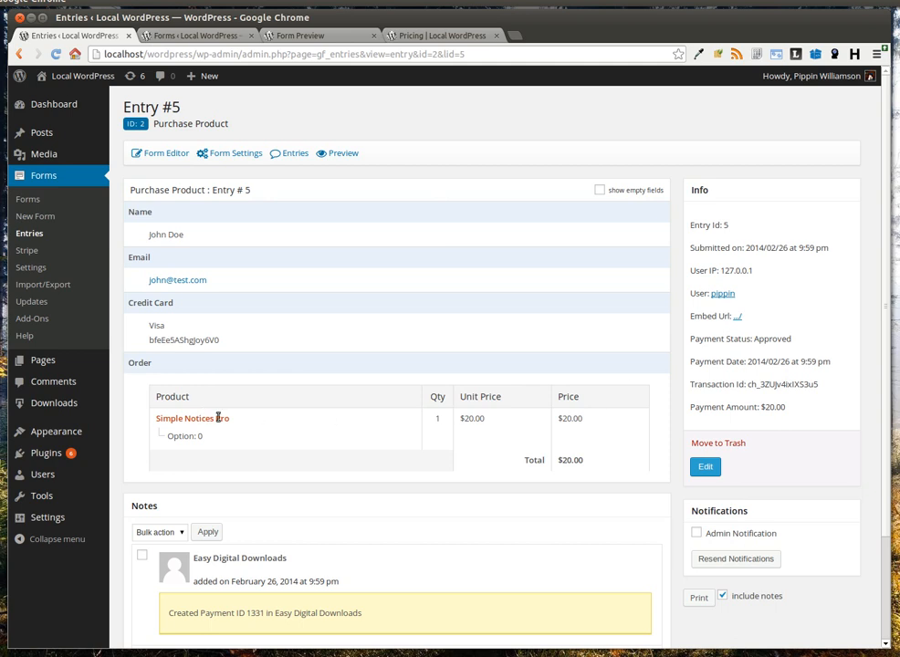
{"action": "mouse_move", "coordinate": [668, 453]}
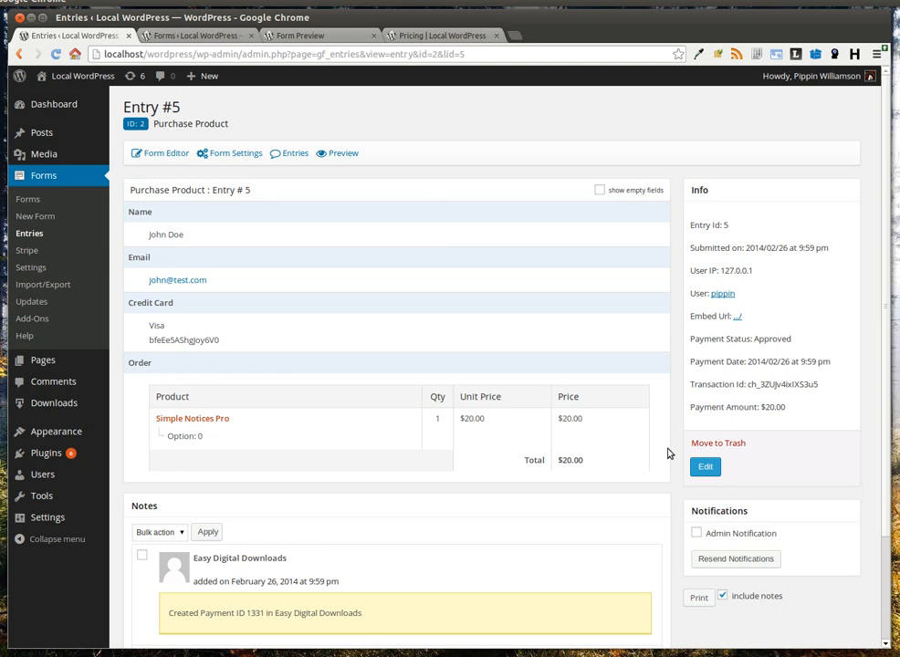
{"action": "scroll", "scroll_direction": "down", "scroll_amount": 3}
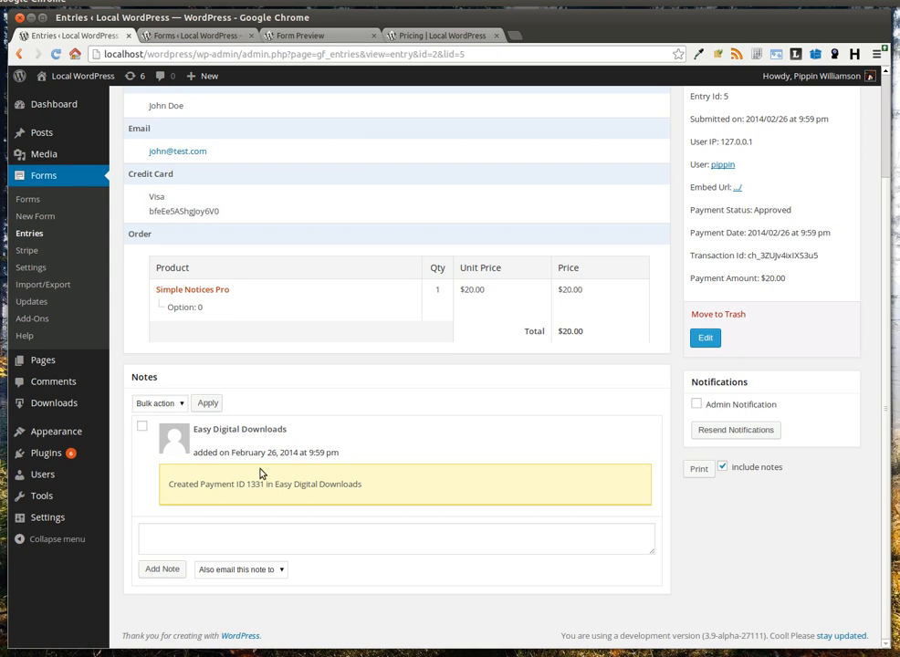
{"action": "mouse_move", "coordinate": [256, 484]}
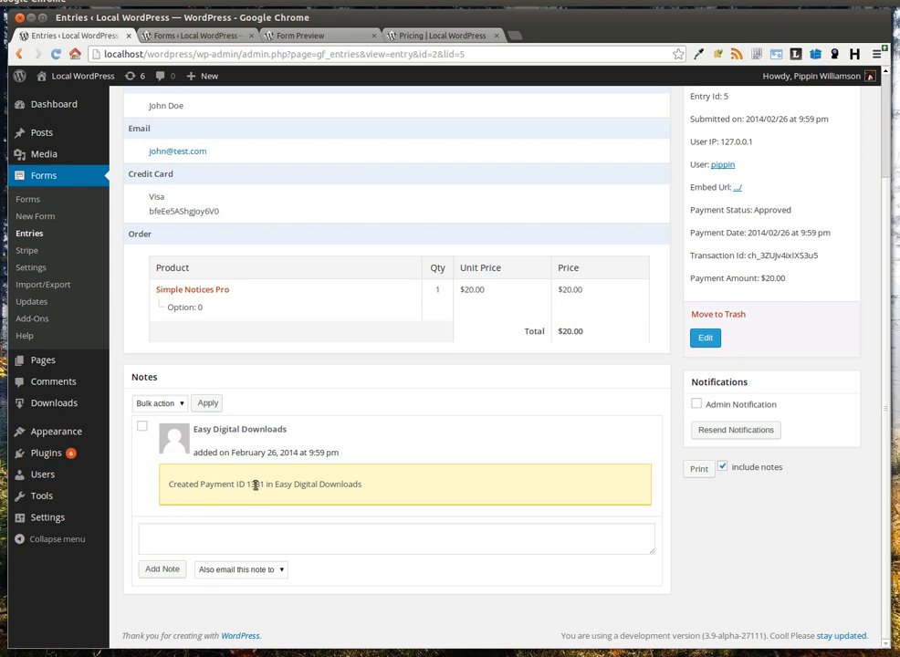
{"action": "double_click", "coordinate": [255, 484]}
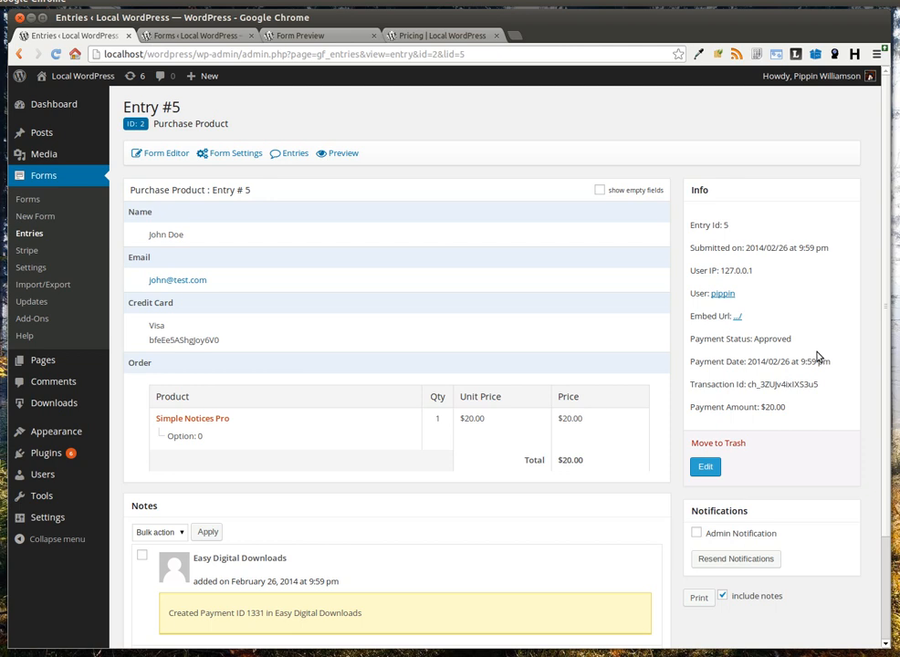
{"action": "mouse_move", "coordinate": [844, 358]}
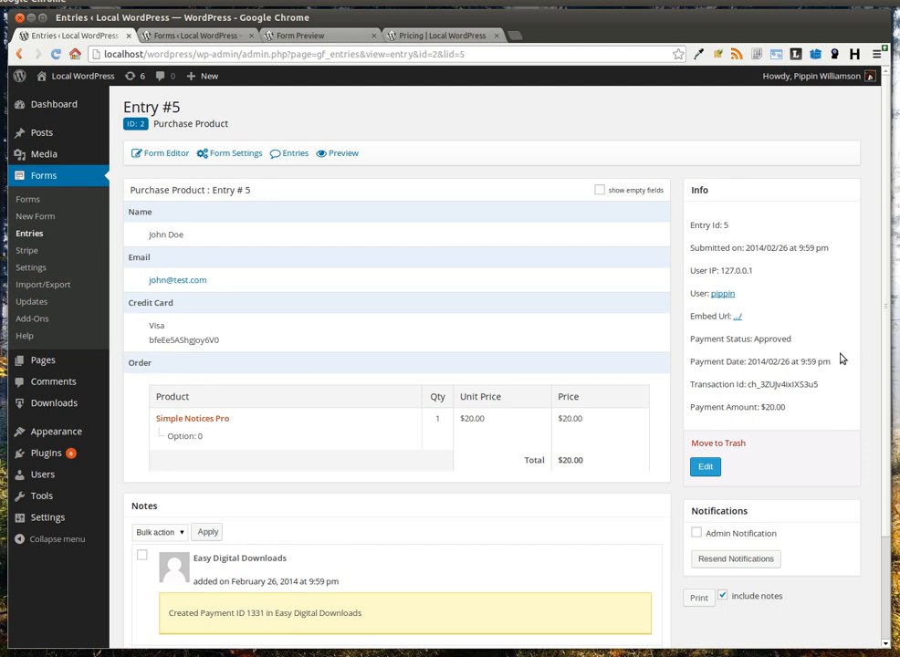
{"action": "mouse_move", "coordinate": [887, 338]}
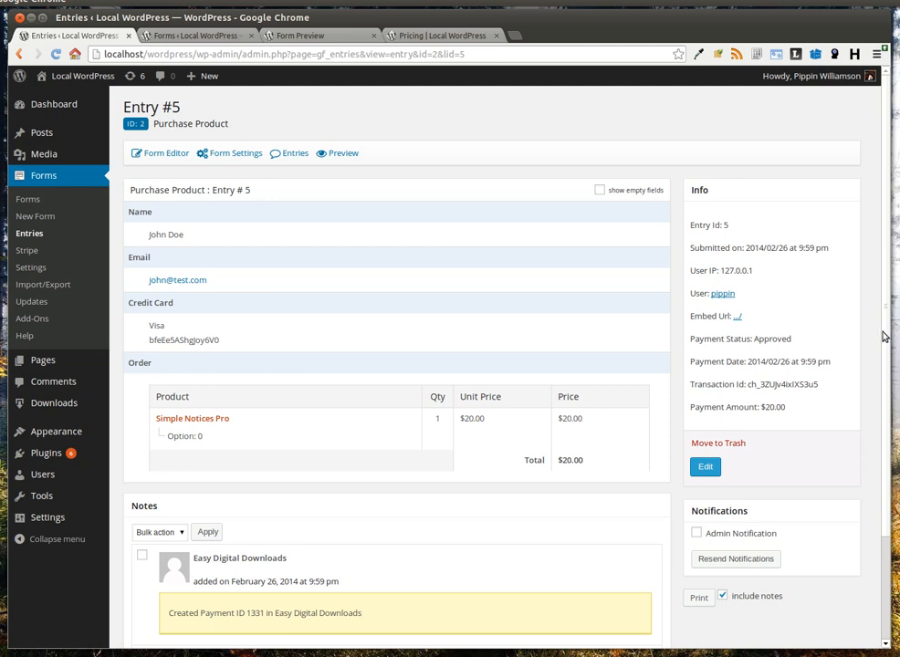
{"action": "mouse_move", "coordinate": [886, 319]}
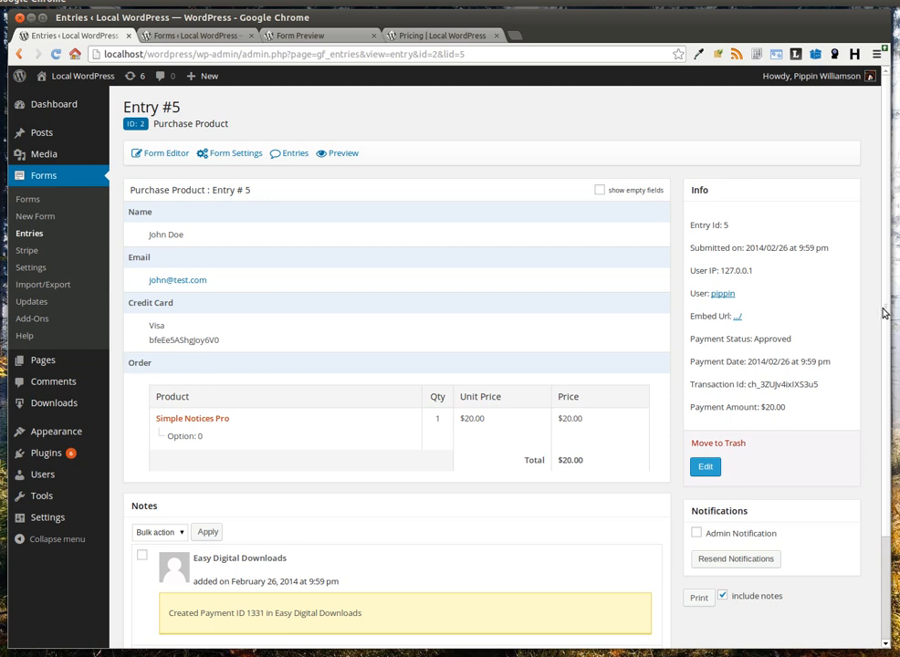
{"action": "mouse_move", "coordinate": [884, 325]}
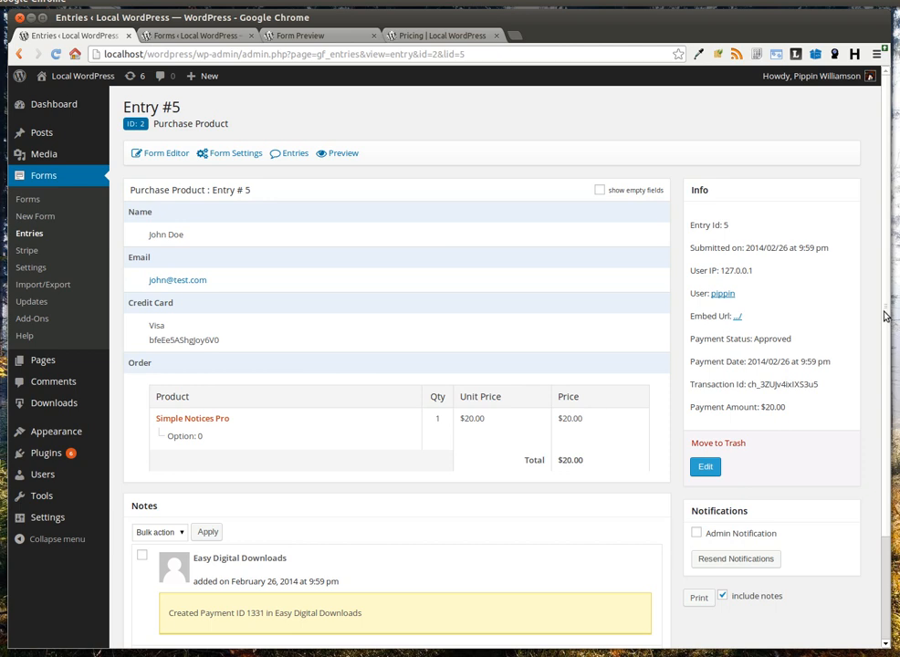
{"action": "mouse_move", "coordinate": [884, 311]}
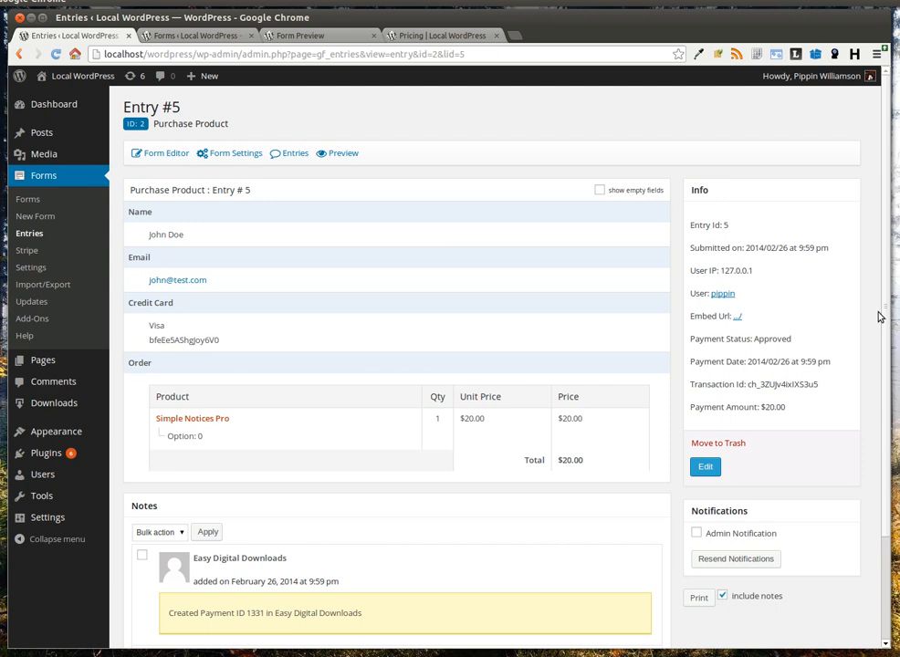
{"action": "mouse_move", "coordinate": [883, 318]}
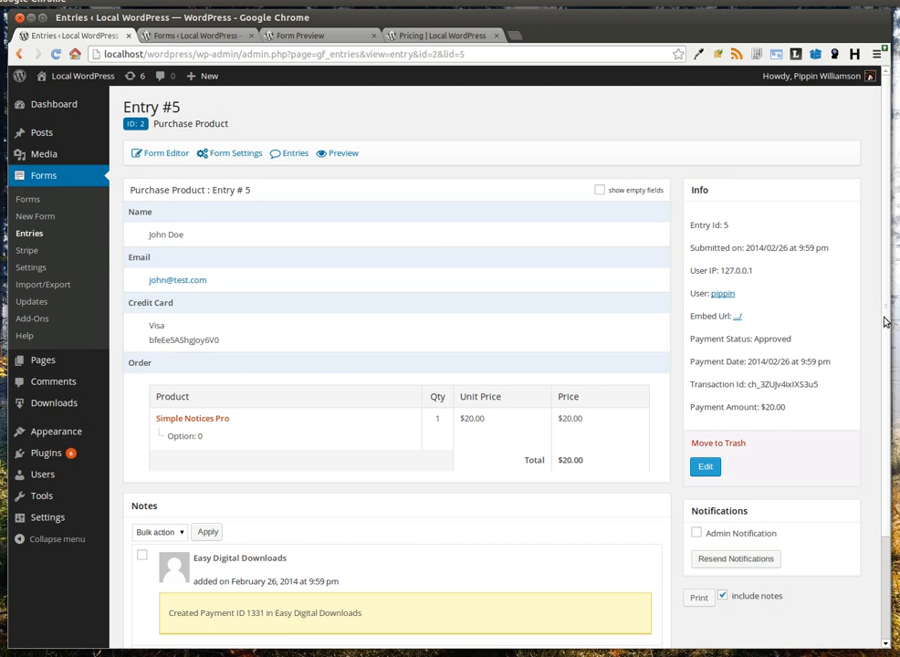
{"action": "mouse_move", "coordinate": [856, 277]}
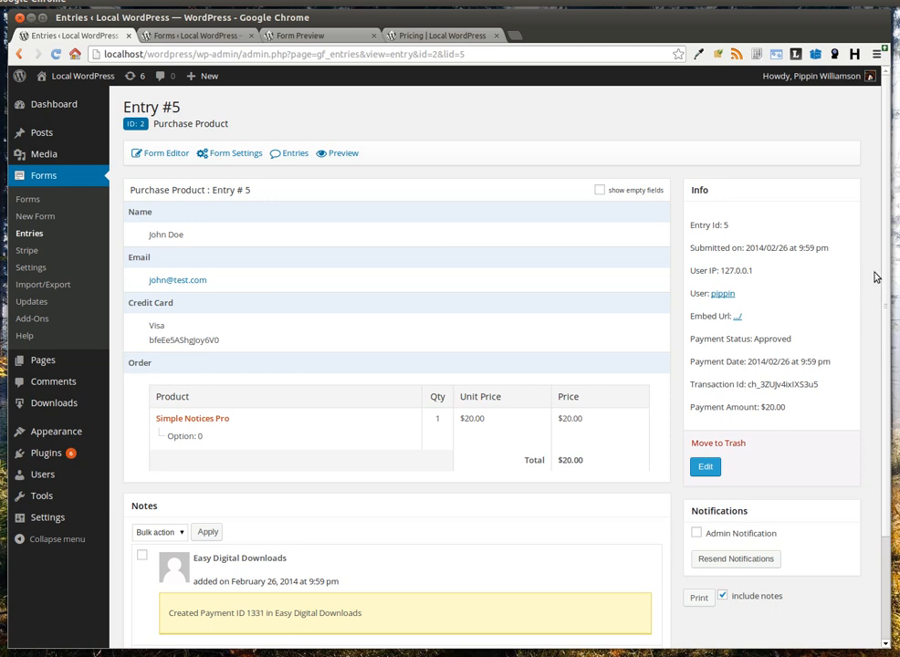
{"action": "mouse_move", "coordinate": [867, 353]}
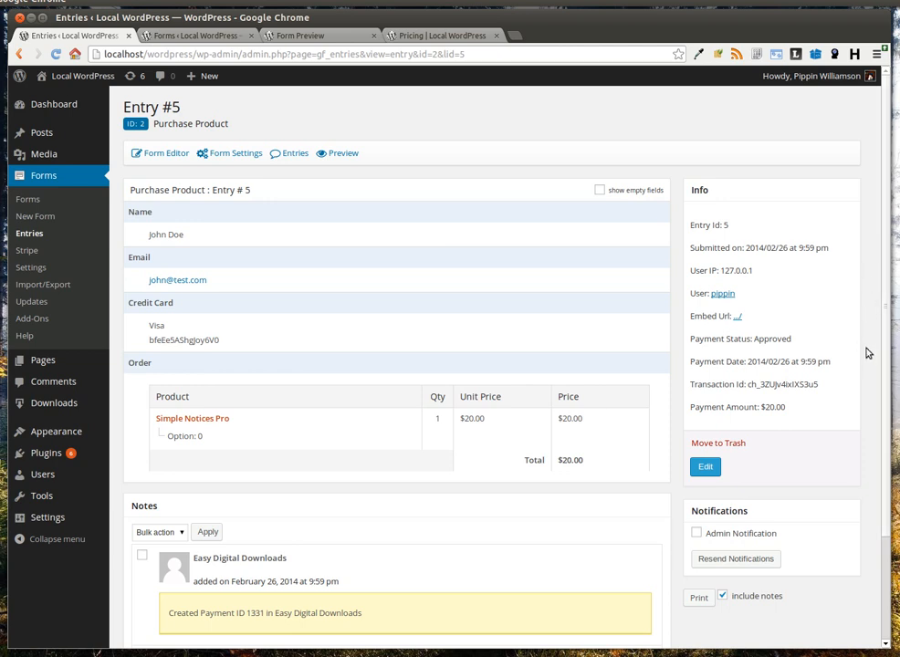